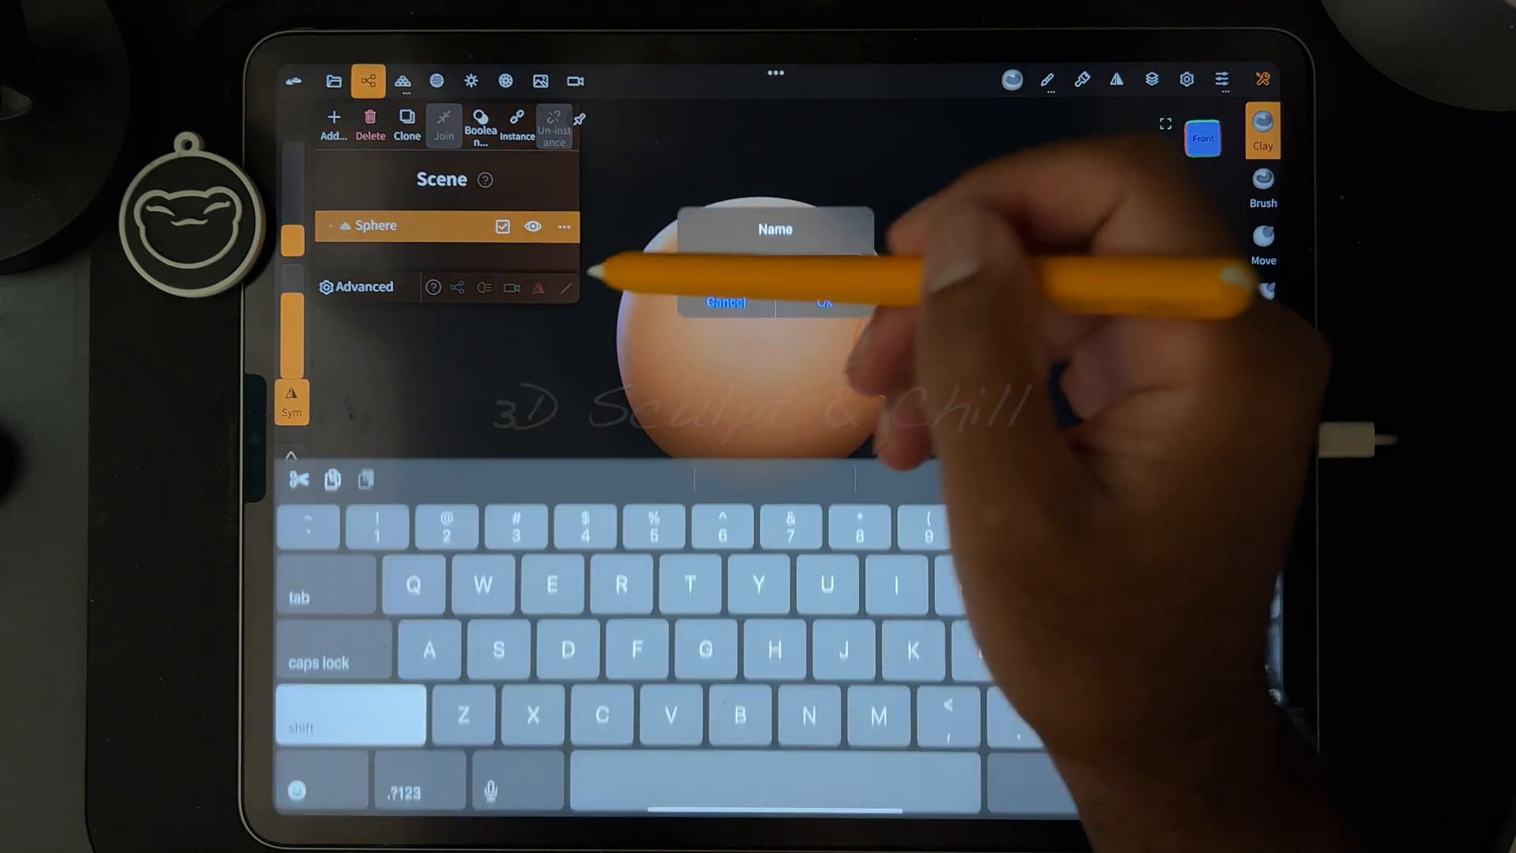
# Name the base sphere 'Shoulder' and confirm.
pyautogui.write('Should')
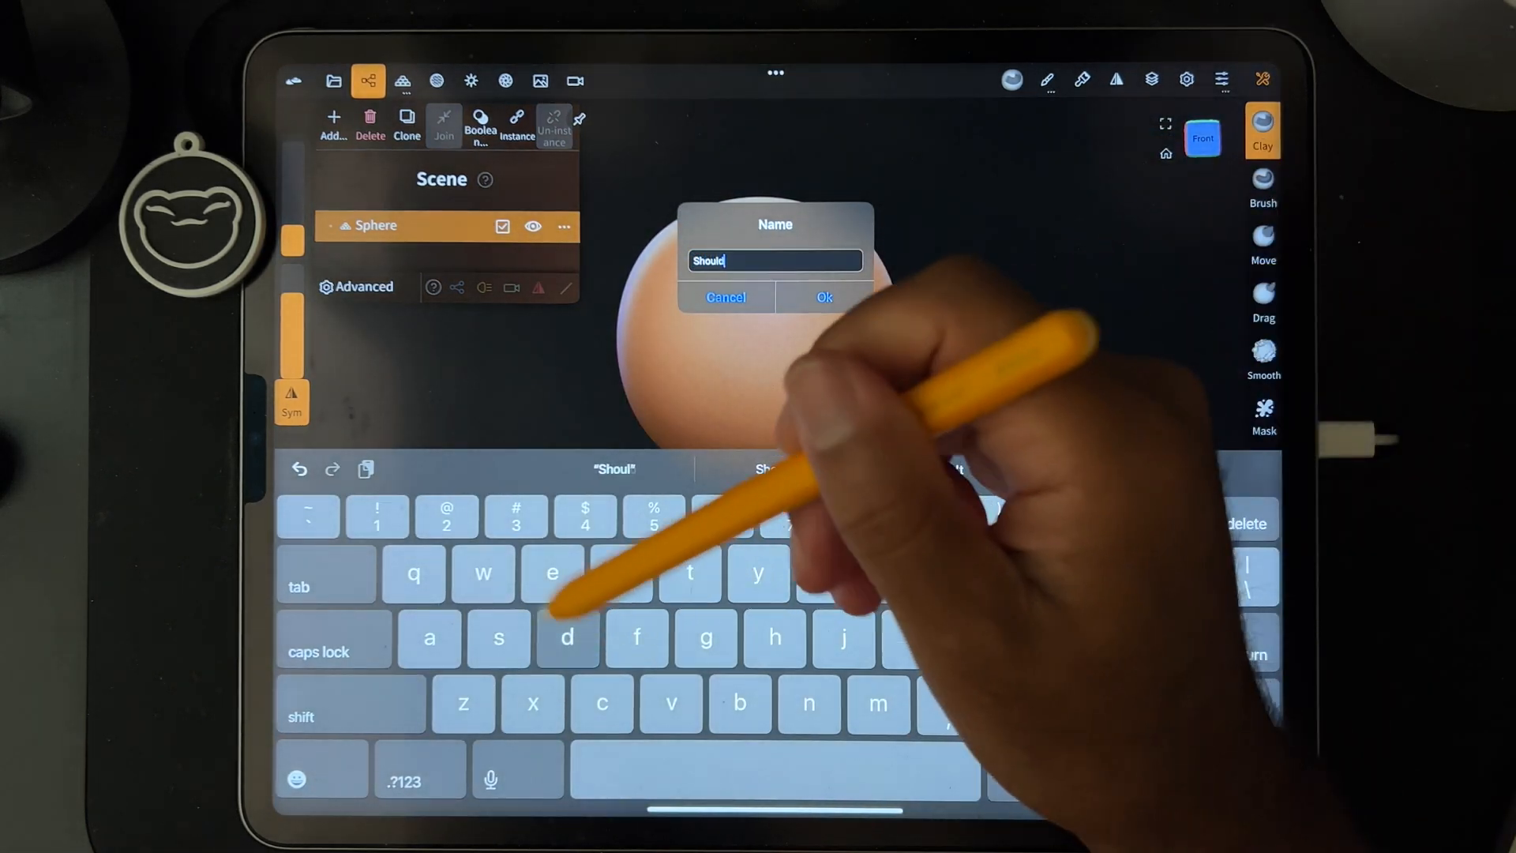
pyautogui.click(823, 297)
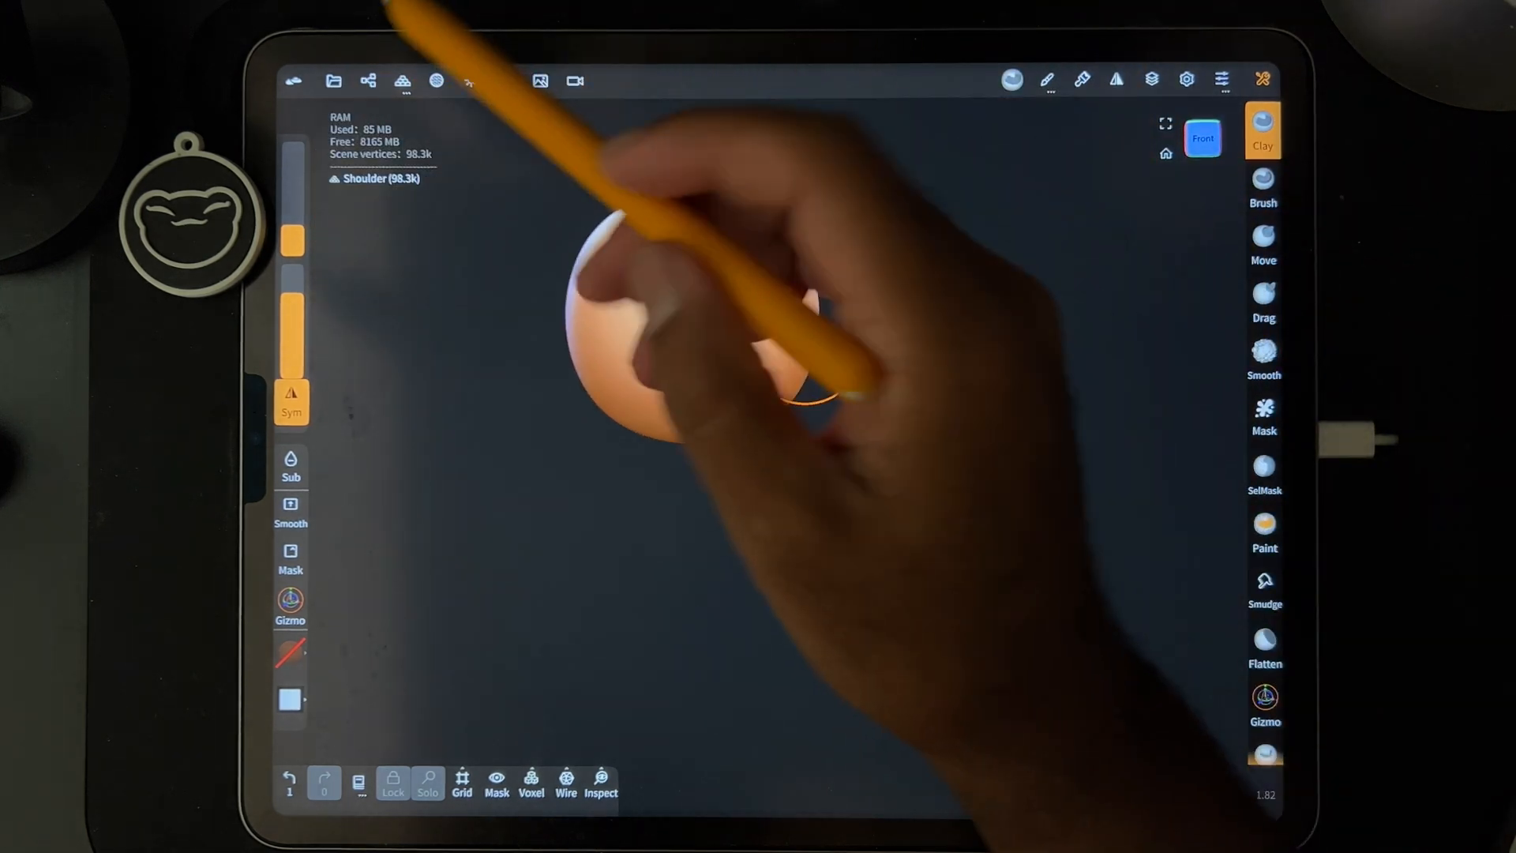
pyautogui.click(367, 81)
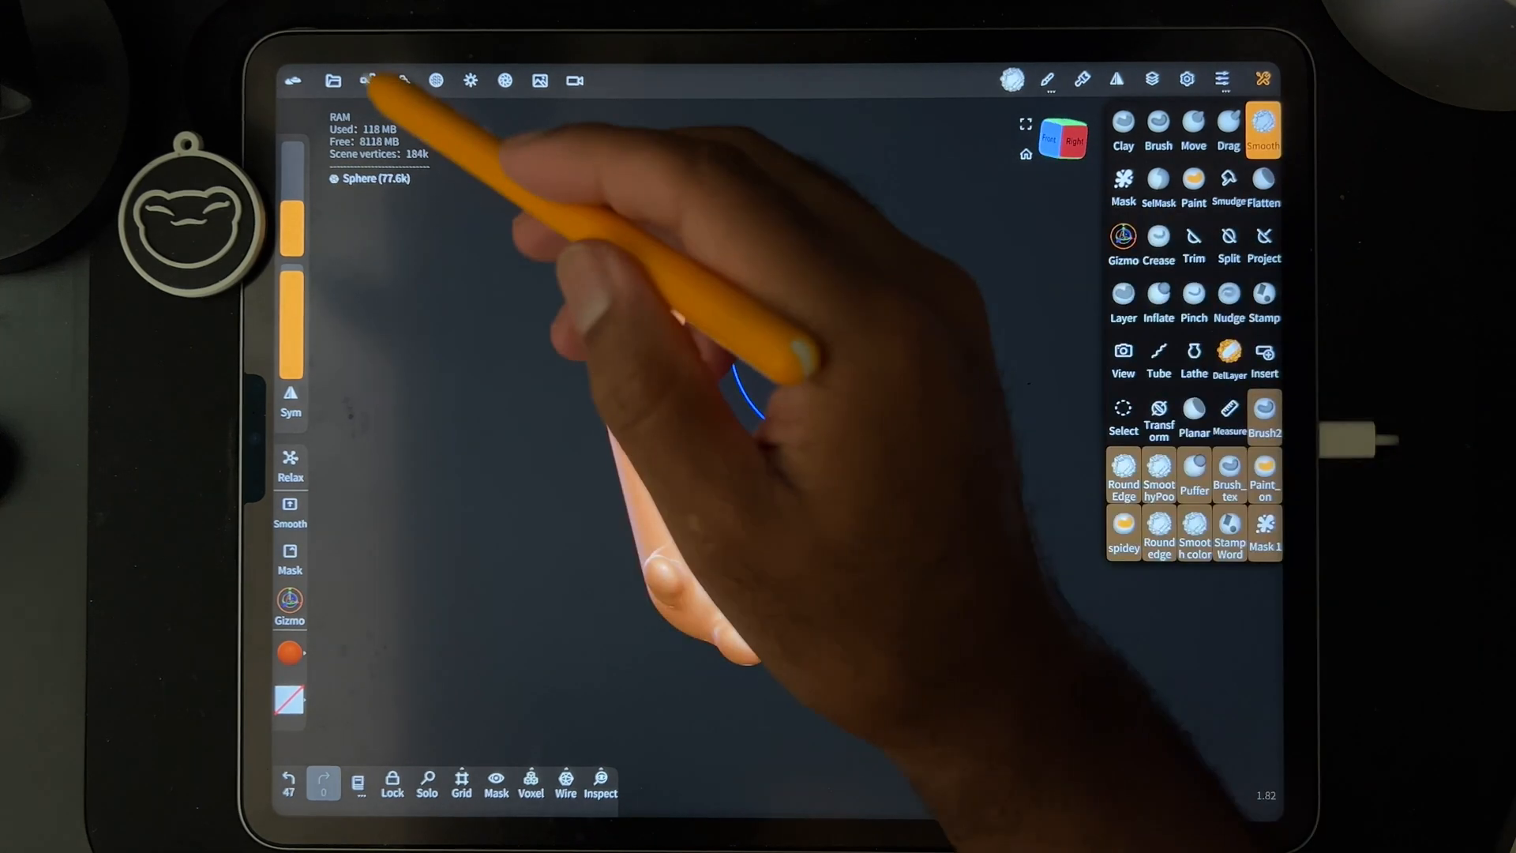
# Rename Sphere to Hand and Cylinder 1 to Forearm in the Scene list.
pyautogui.click(367, 81)
pyautogui.write('H')
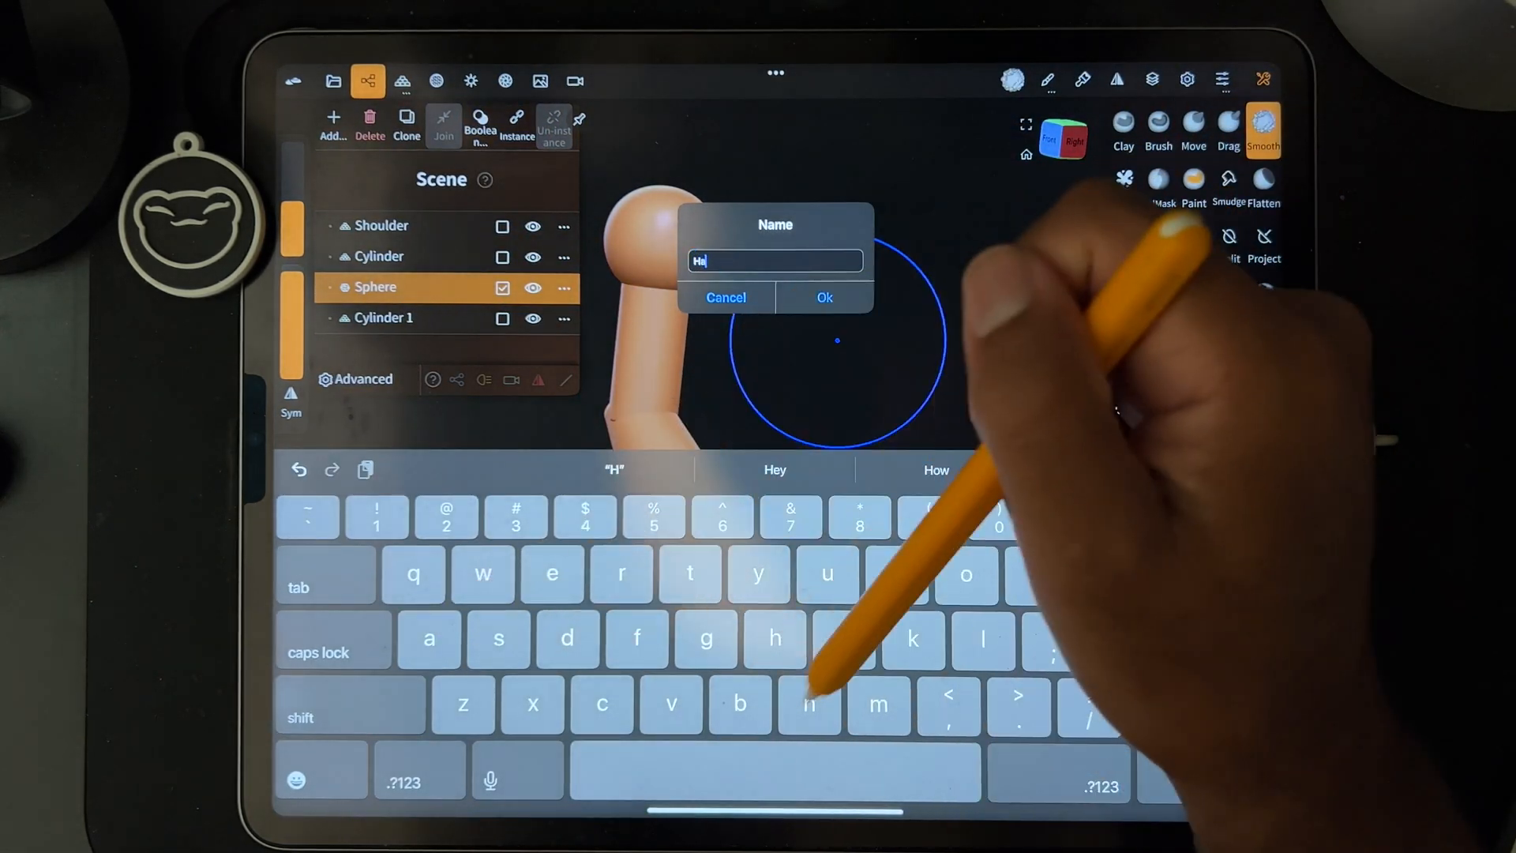
pyautogui.click(822, 297)
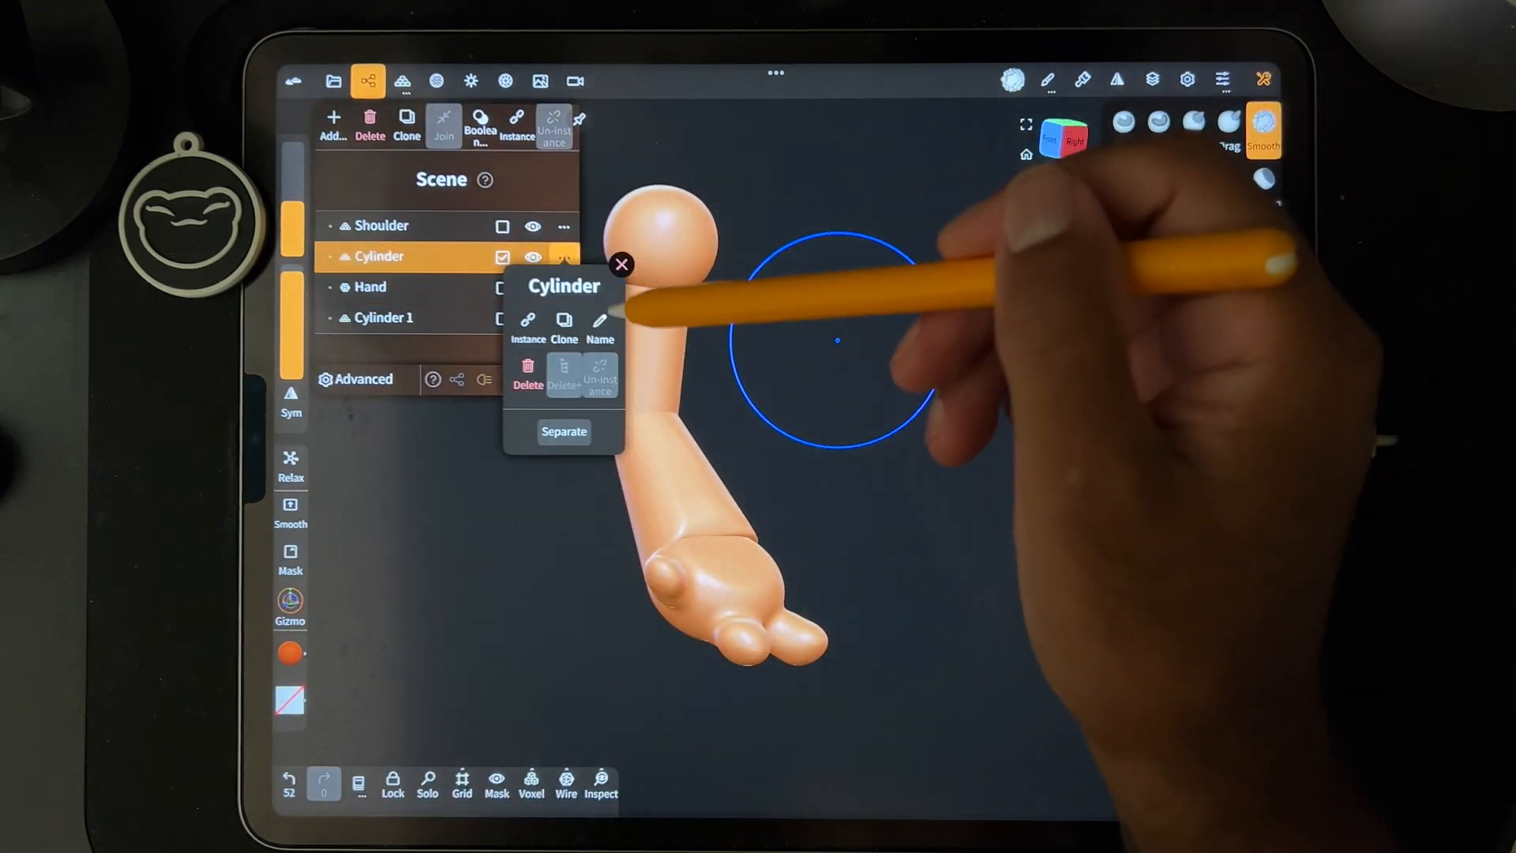
pyautogui.click(620, 264)
pyautogui.write('Fo')
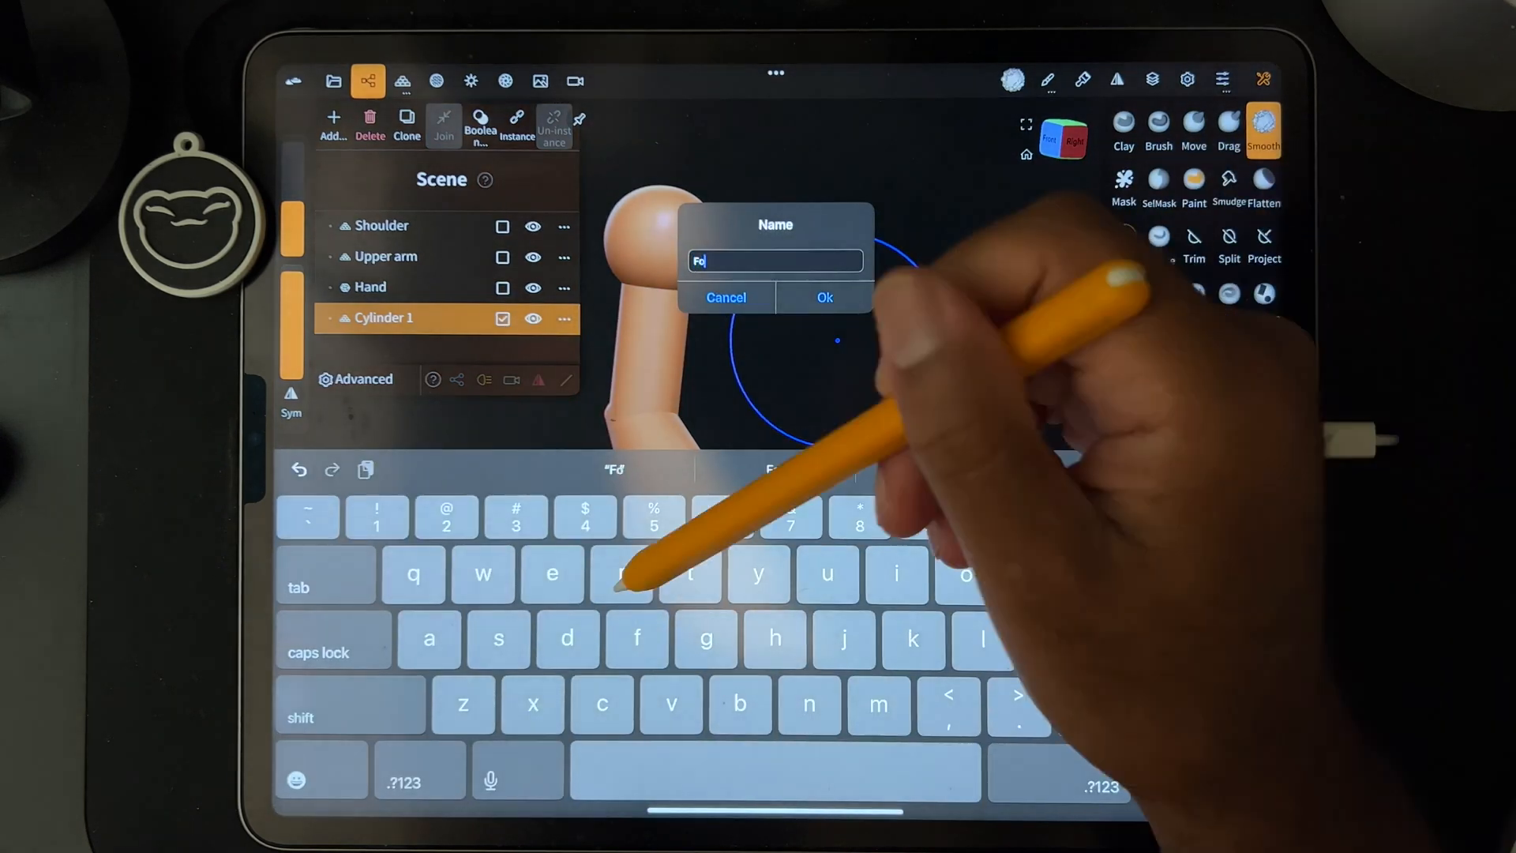
pyautogui.click(822, 297)
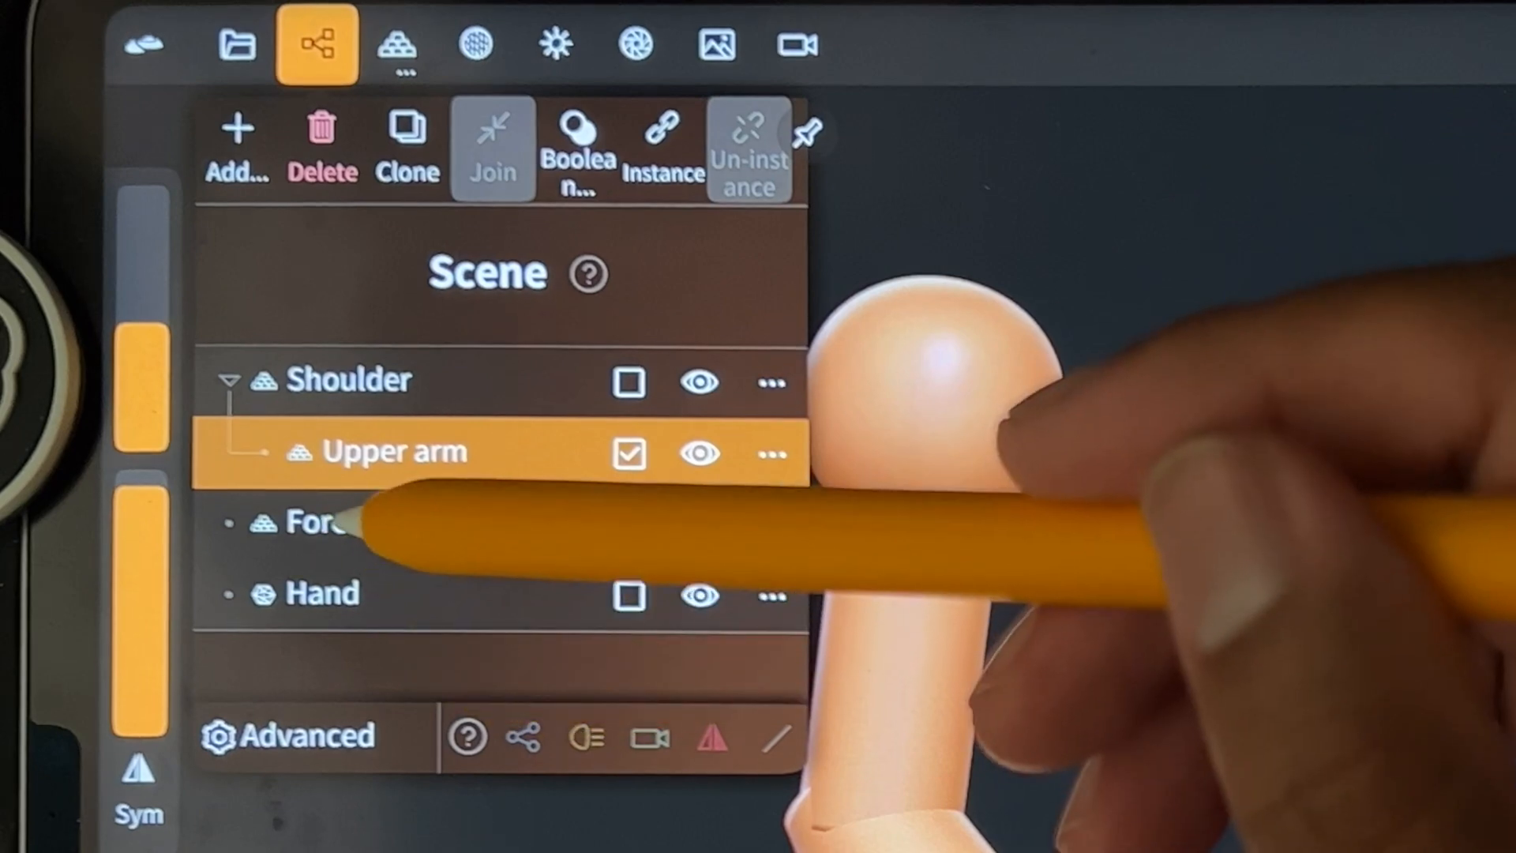
# Nest Forearm under Upper arm in the Scene panel.
pyautogui.click(309, 520)
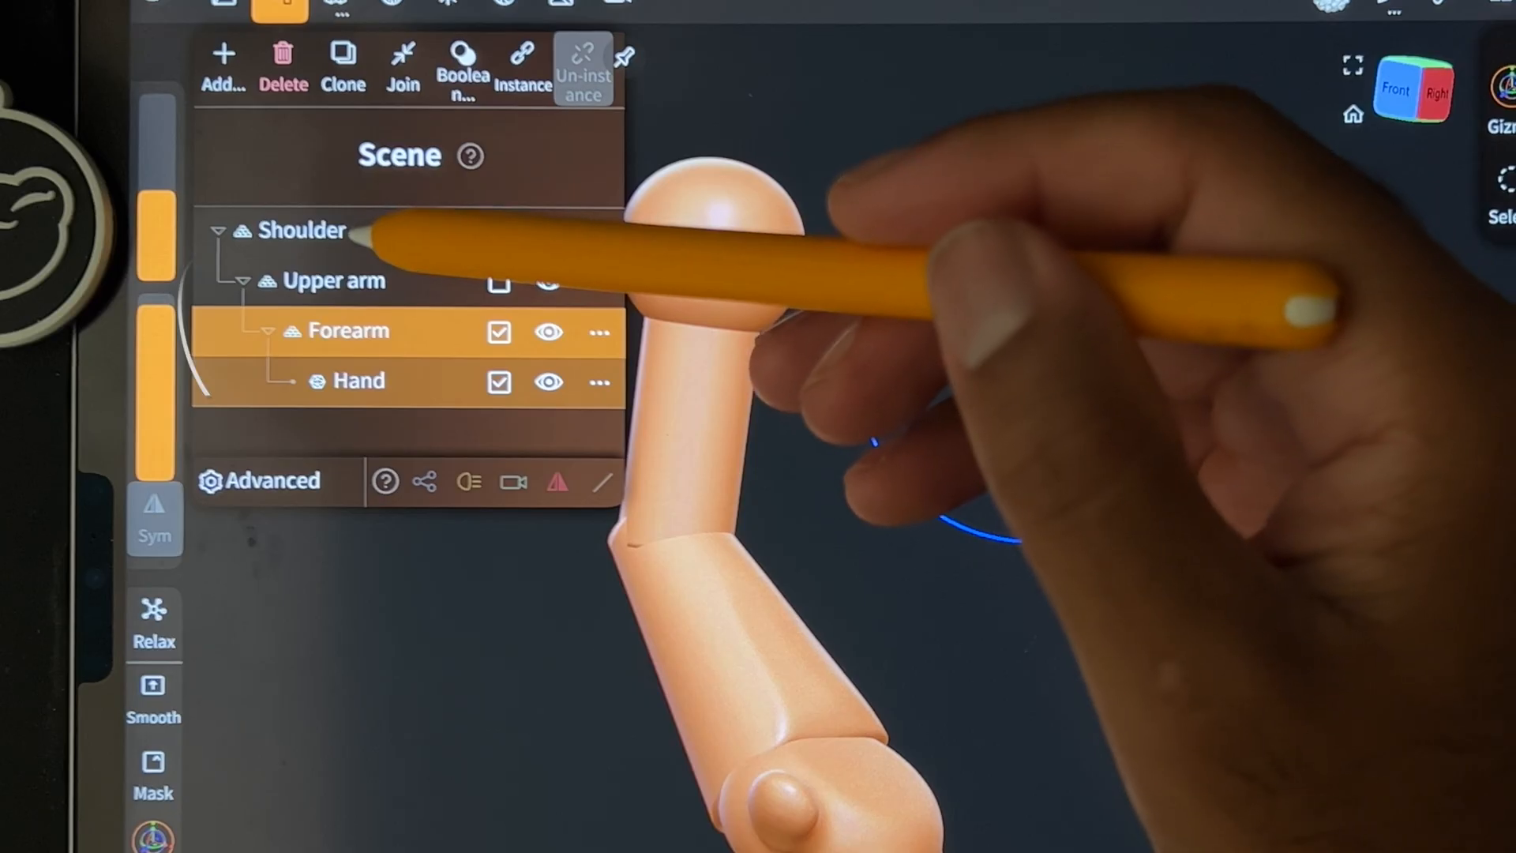
# Select Shoulder in the Scene list to pick its whole child hierarchy.
pyautogui.click(300, 230)
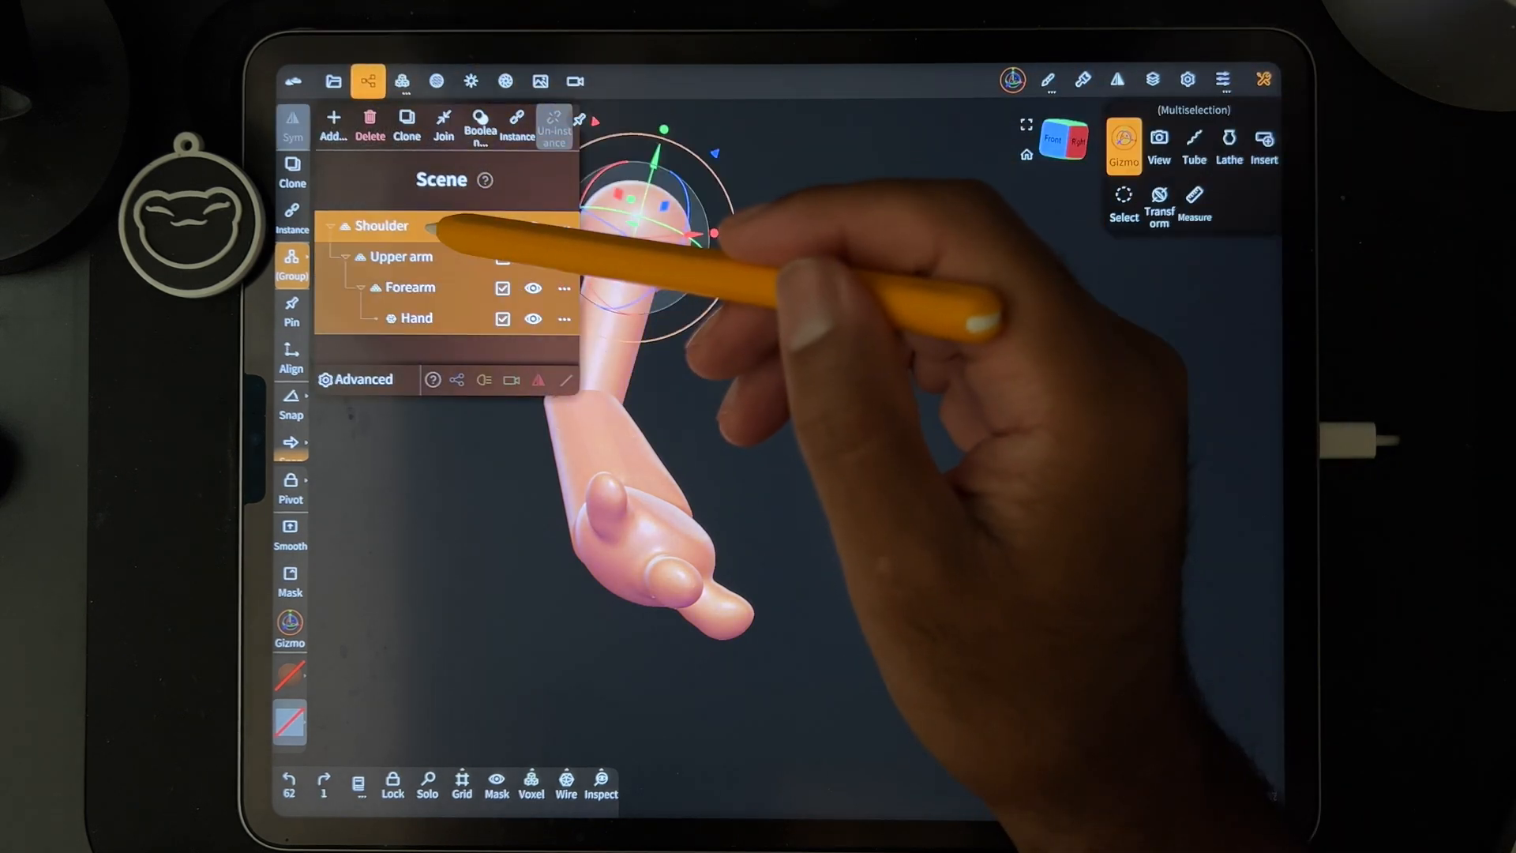
# Rotate Forearm at the elbow, then select Hand to pose it.
pyautogui.click(382, 225)
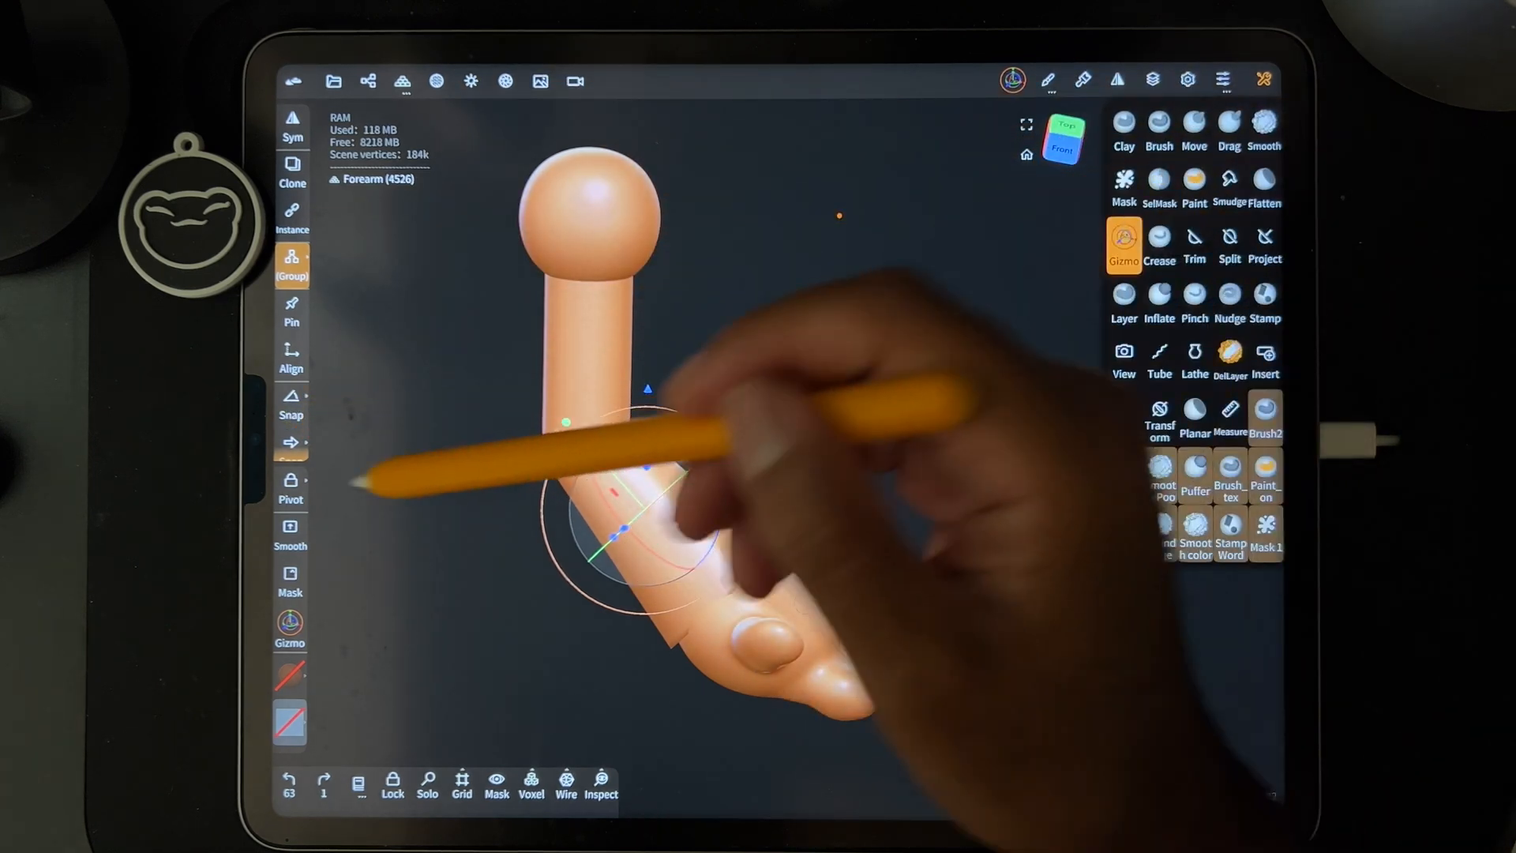
pyautogui.click(289, 488)
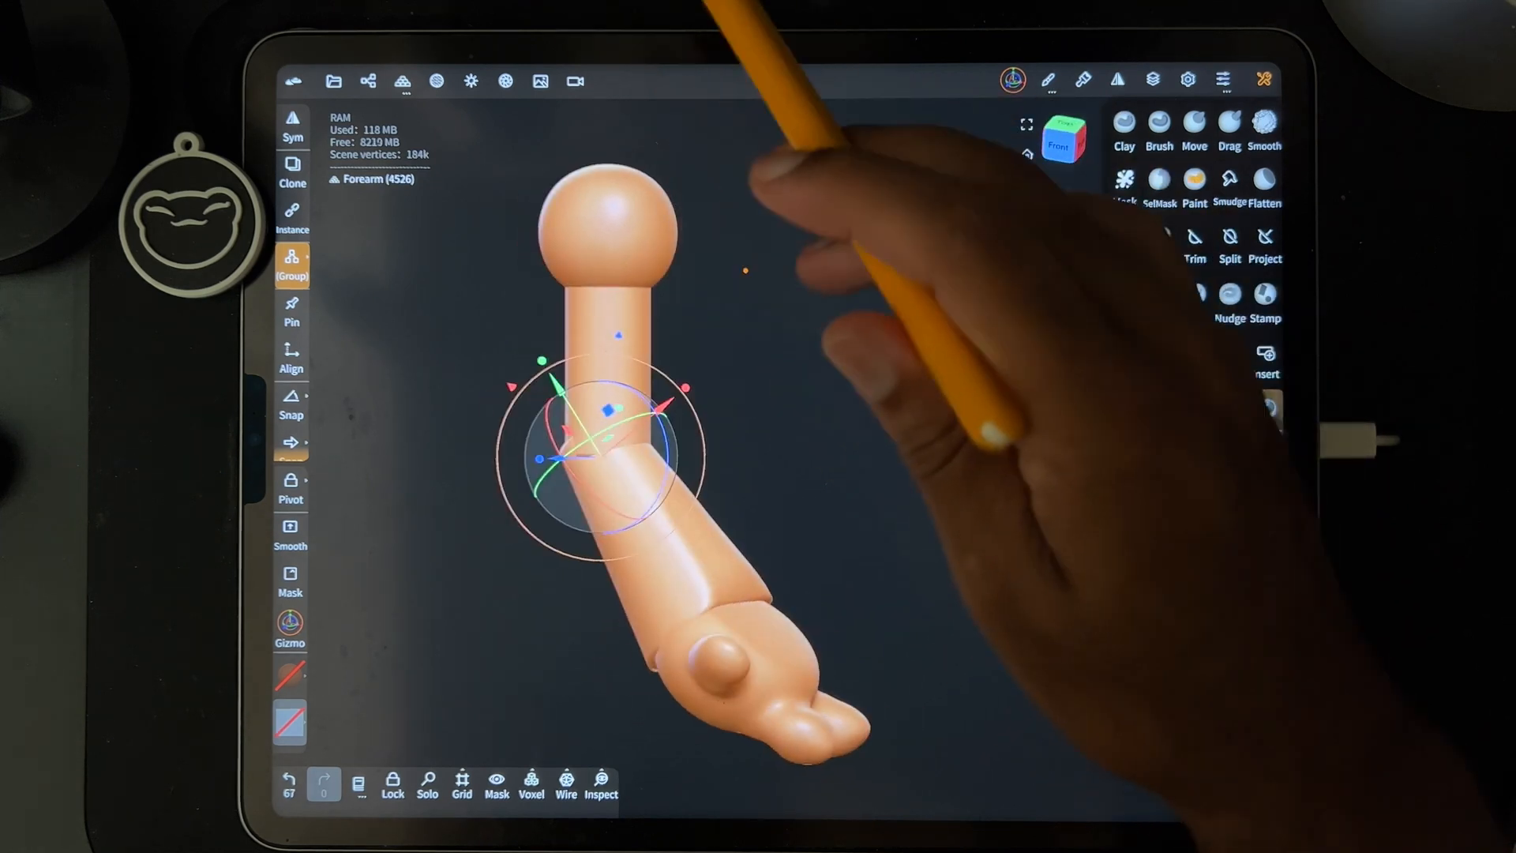
pyautogui.click(1123, 237)
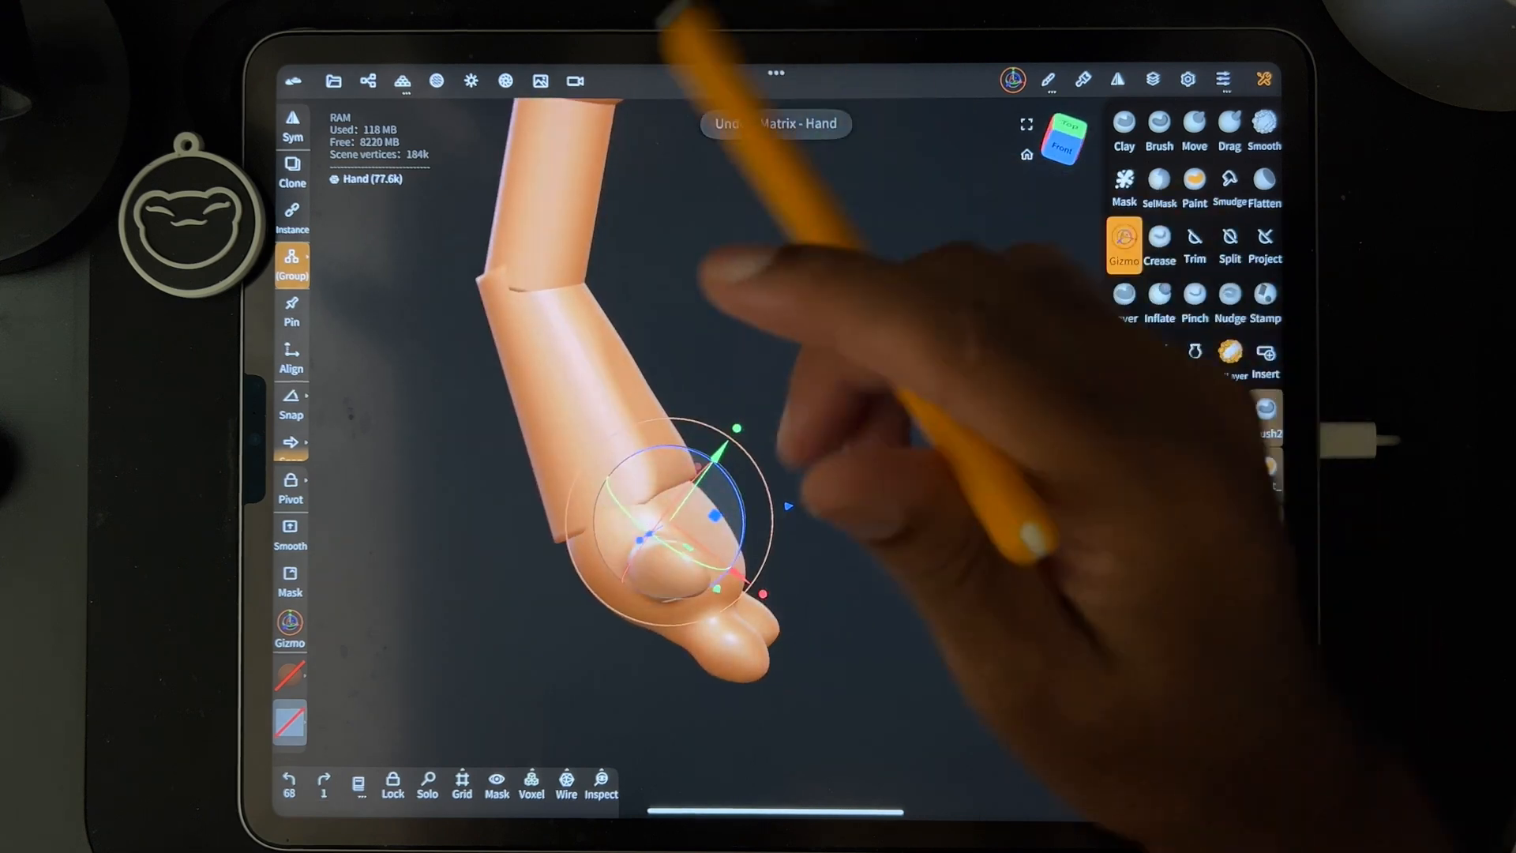
pyautogui.click(289, 488)
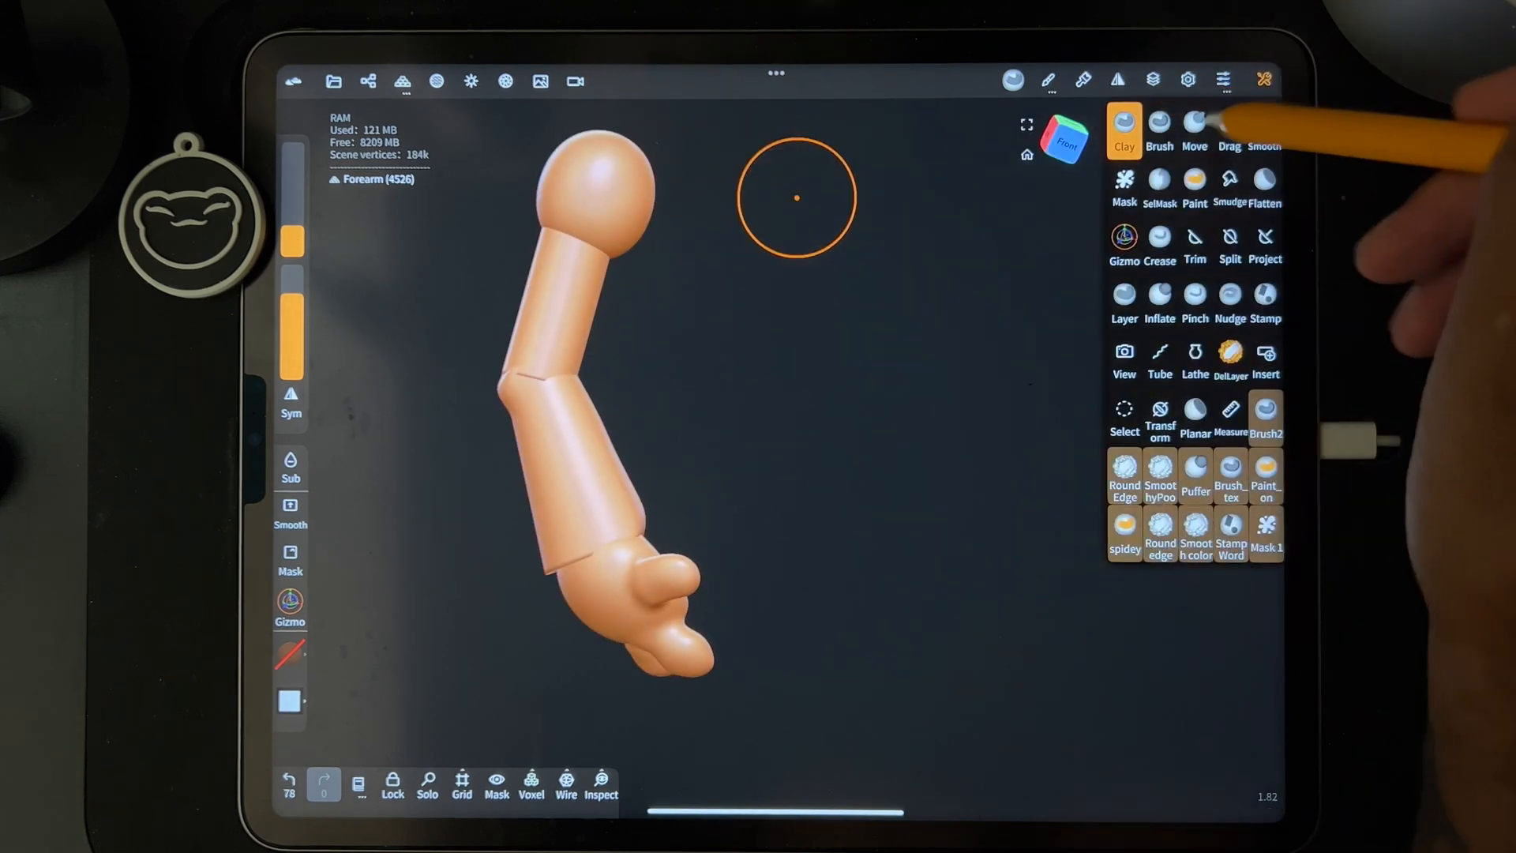
# Multi-select Shoulder, Upper arm, Forearm and Hand in the scene list.
pyautogui.click(1194, 130)
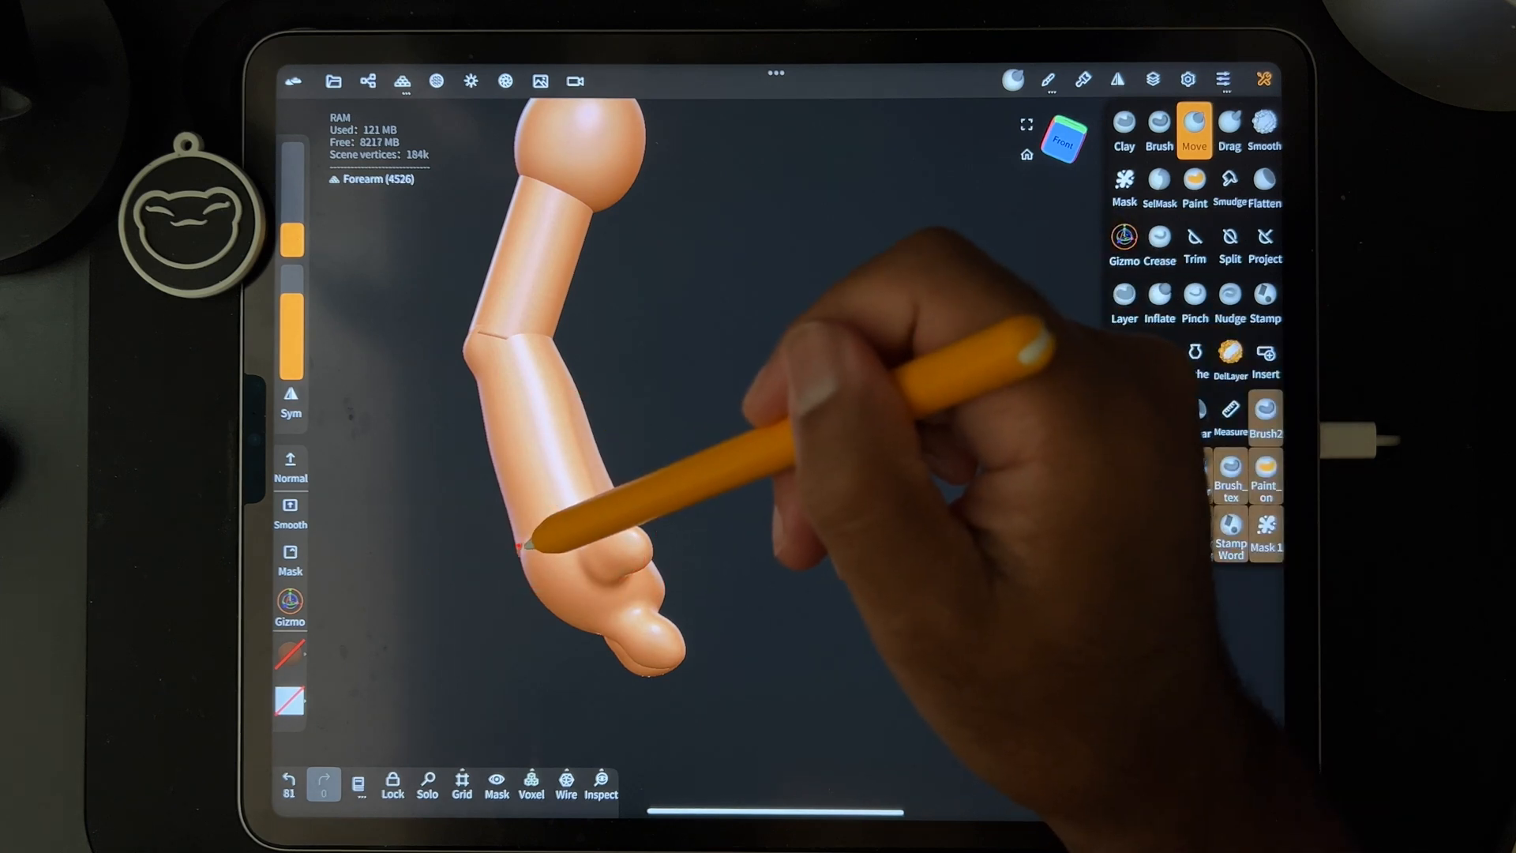
pyautogui.click(367, 81)
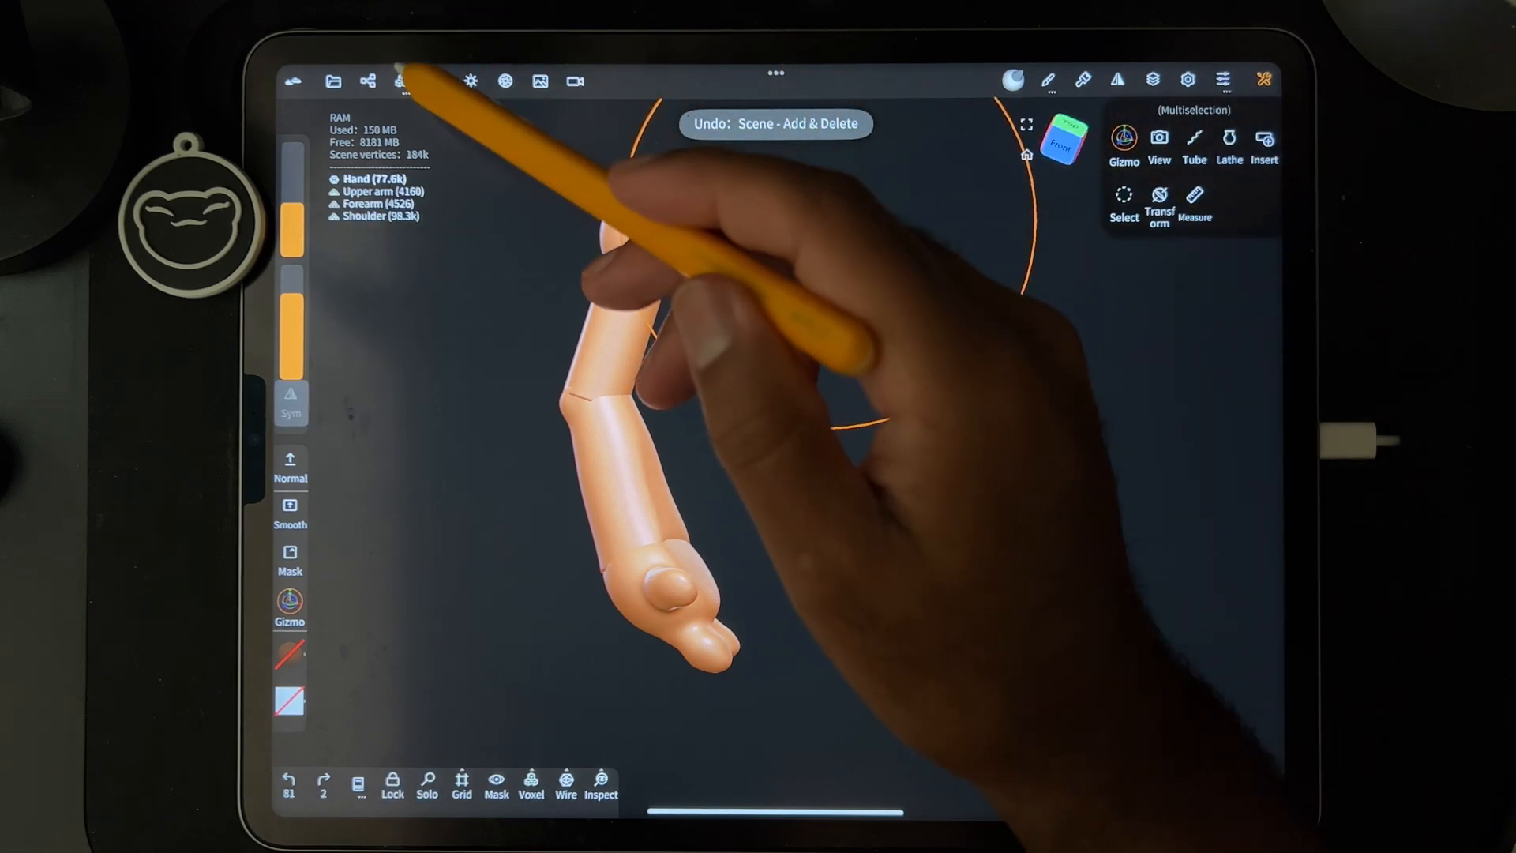
# Voxel-remesh the selected arm parts, accepting the multiresolution-loss warning.
pyautogui.click(400, 81)
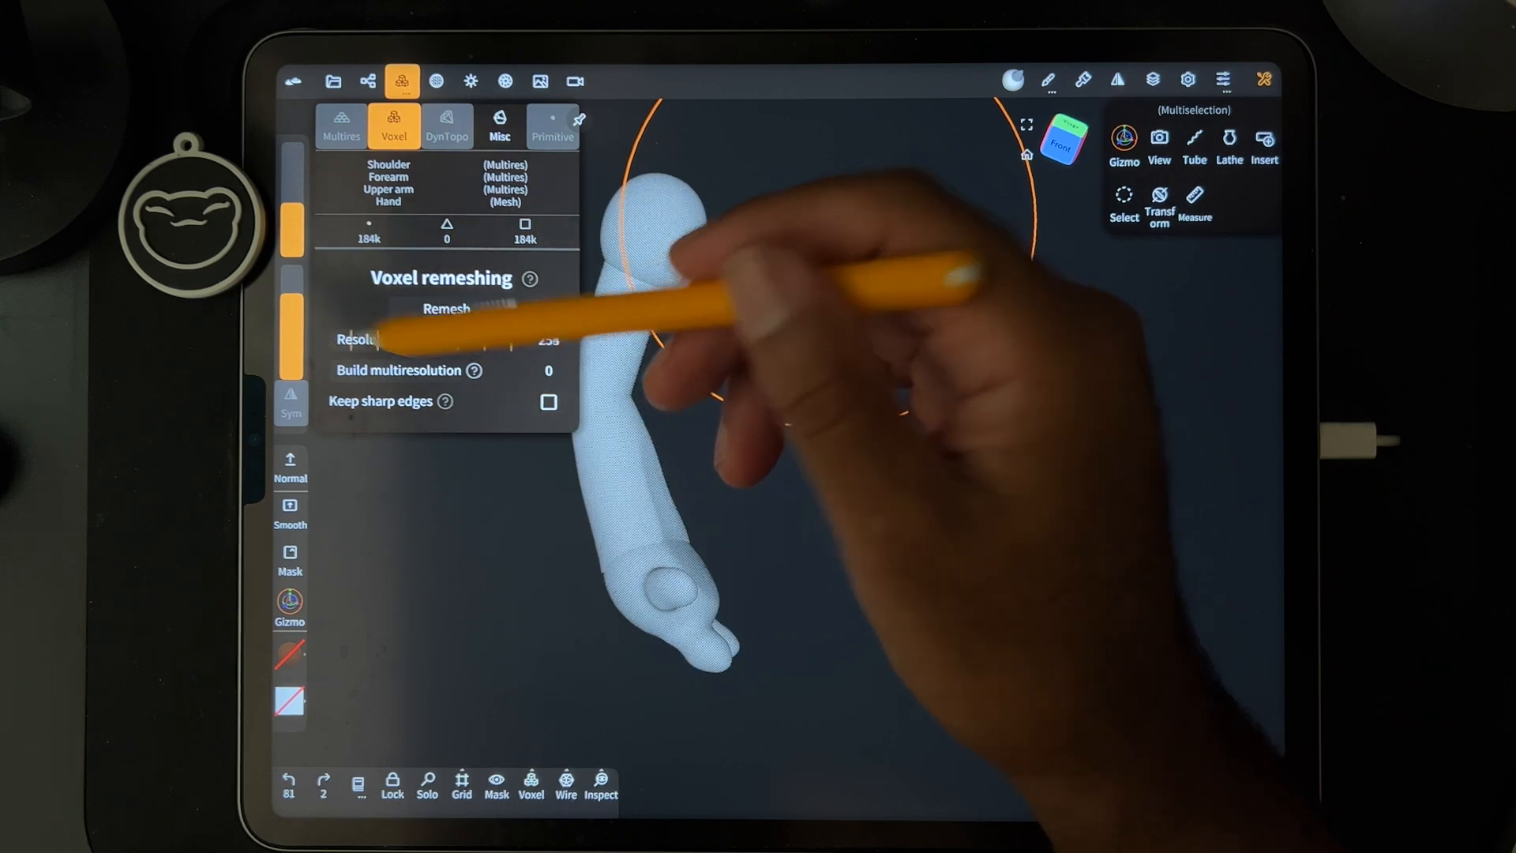
pyautogui.click(445, 309)
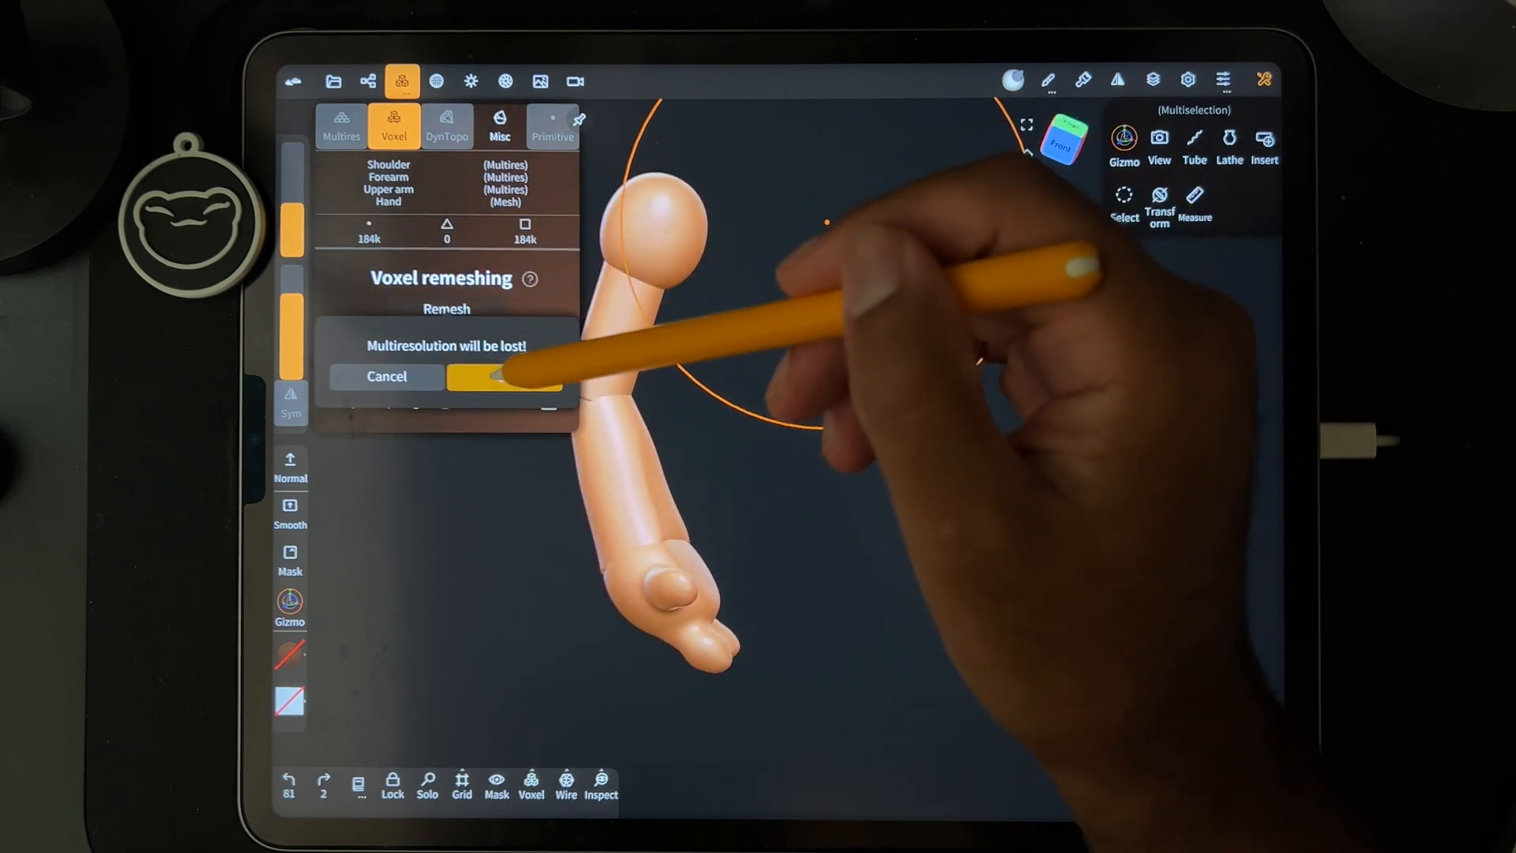
pyautogui.click(504, 375)
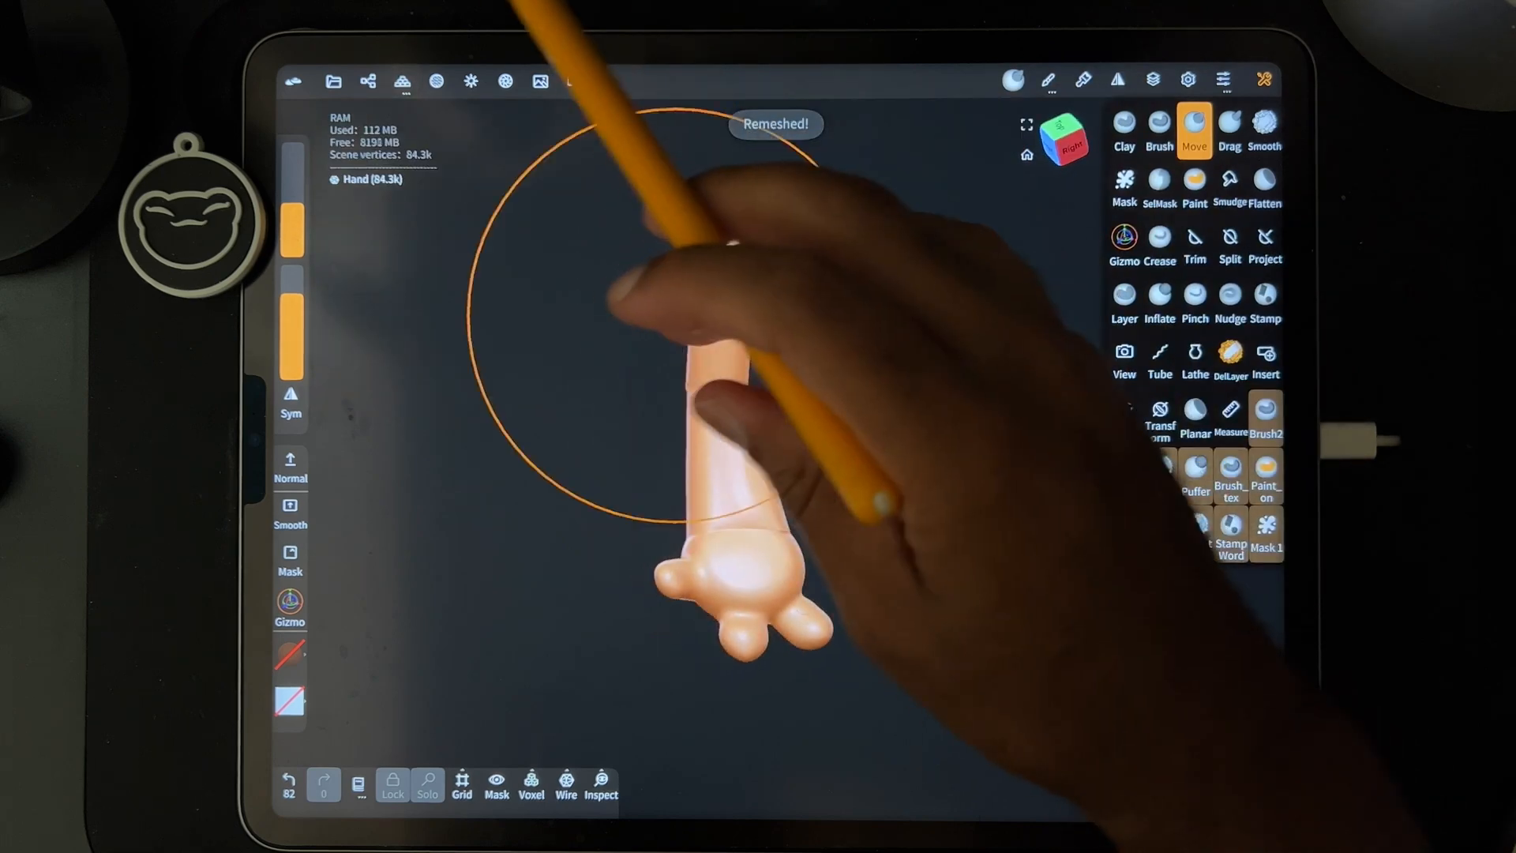
# Flatten and smooth the merged arm's joints.
pyautogui.click(1263, 129)
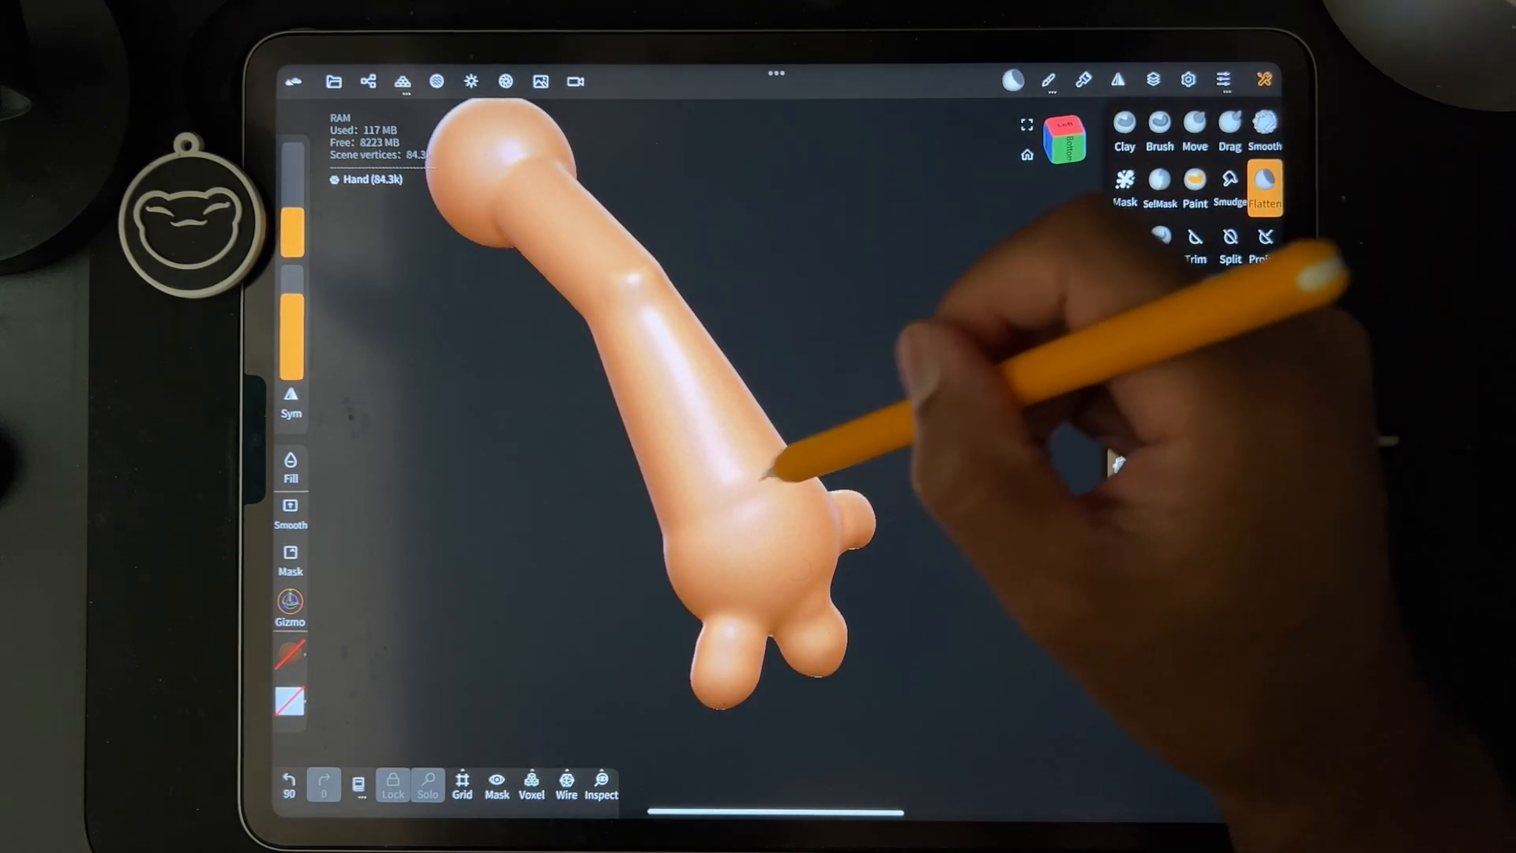
pyautogui.click(1263, 126)
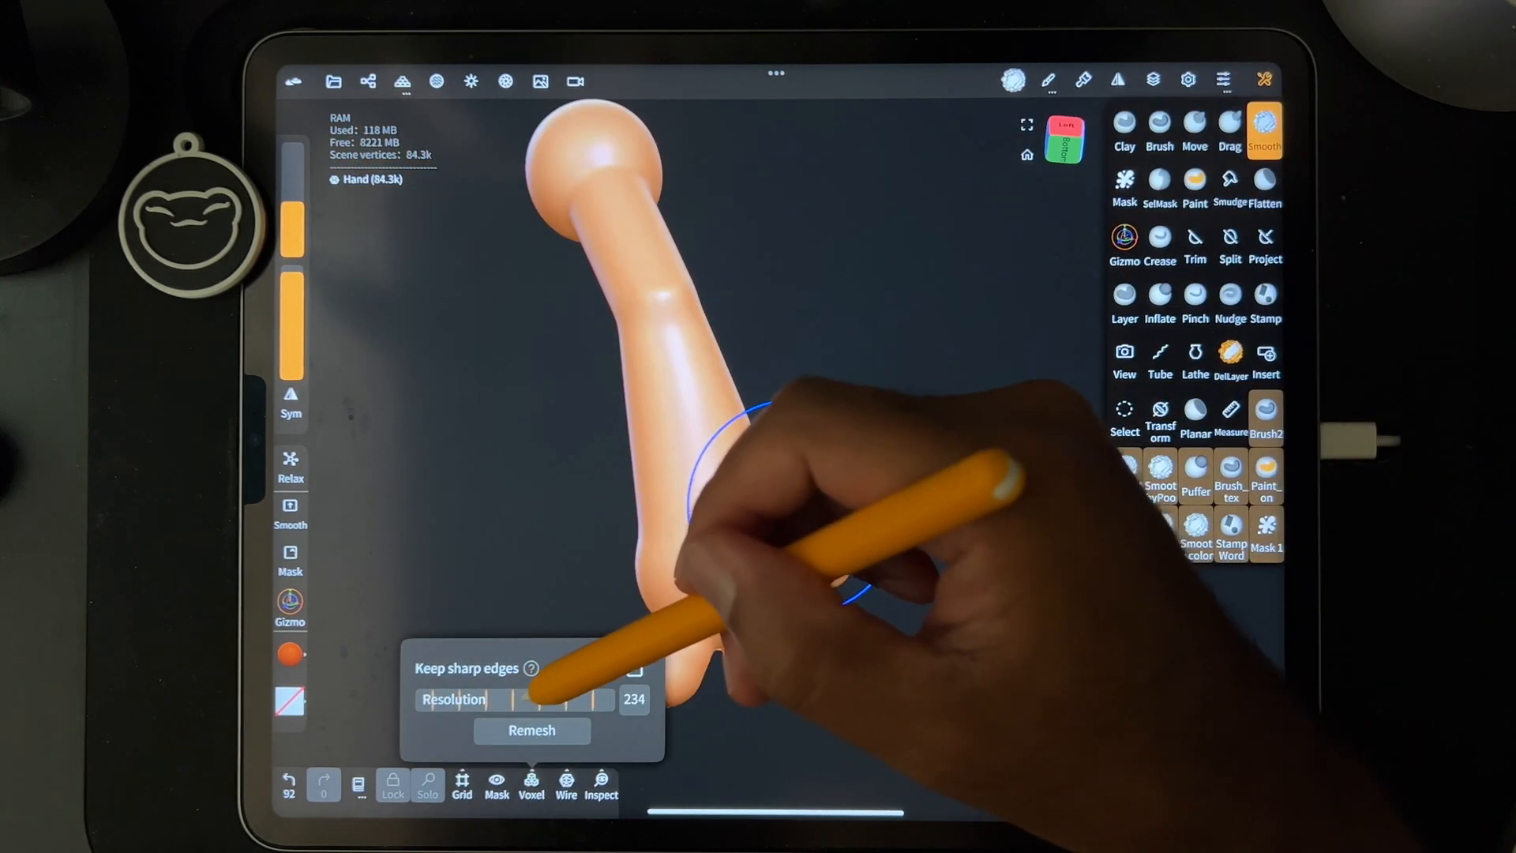
# Remesh at resolution 187, then again at 242 for 78.9k vertices.
pyautogui.click(532, 729)
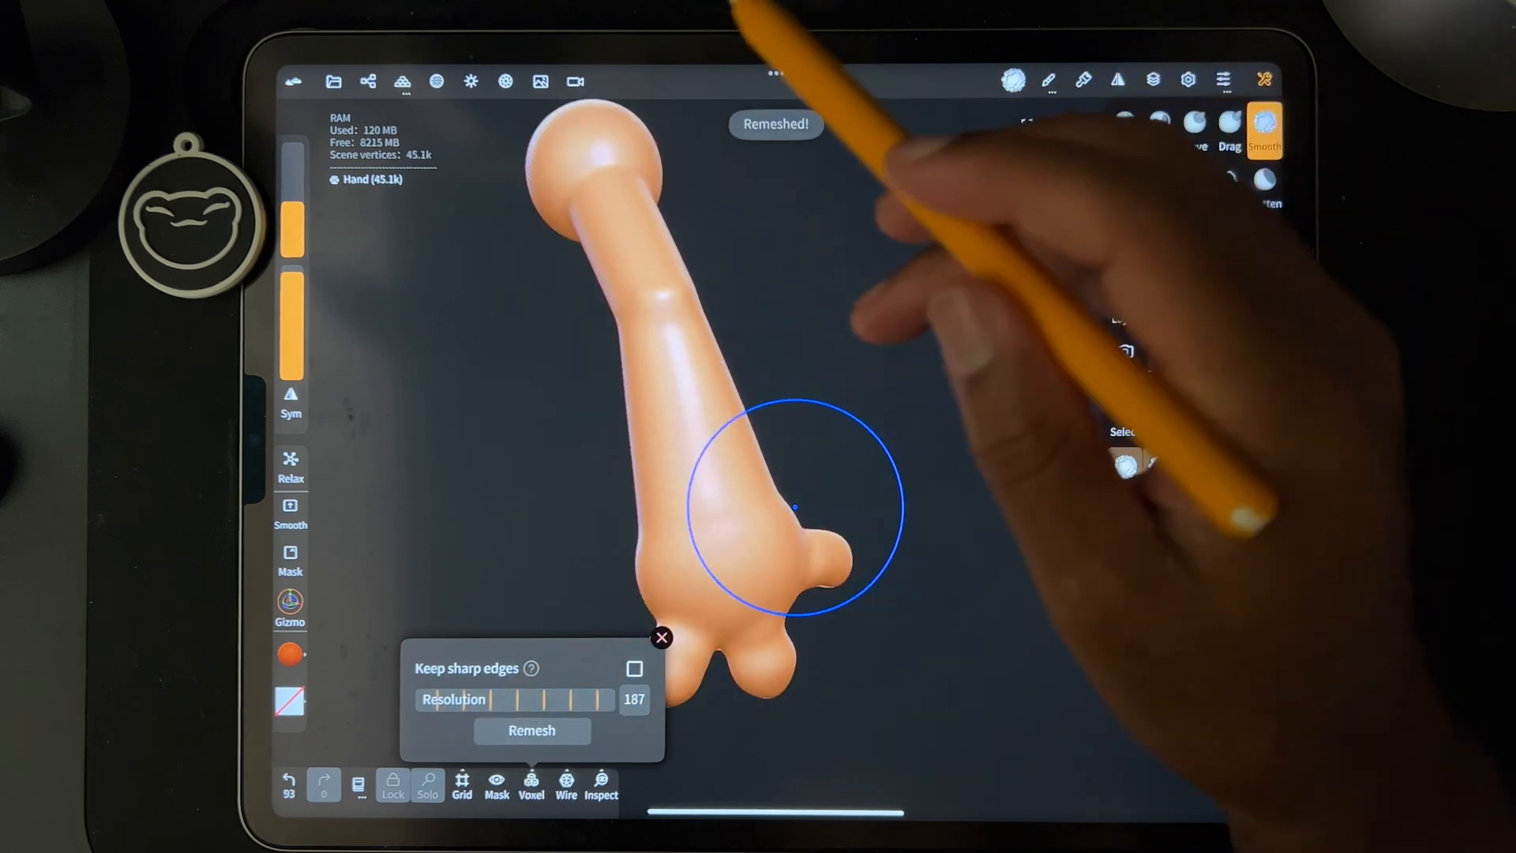
pyautogui.click(661, 638)
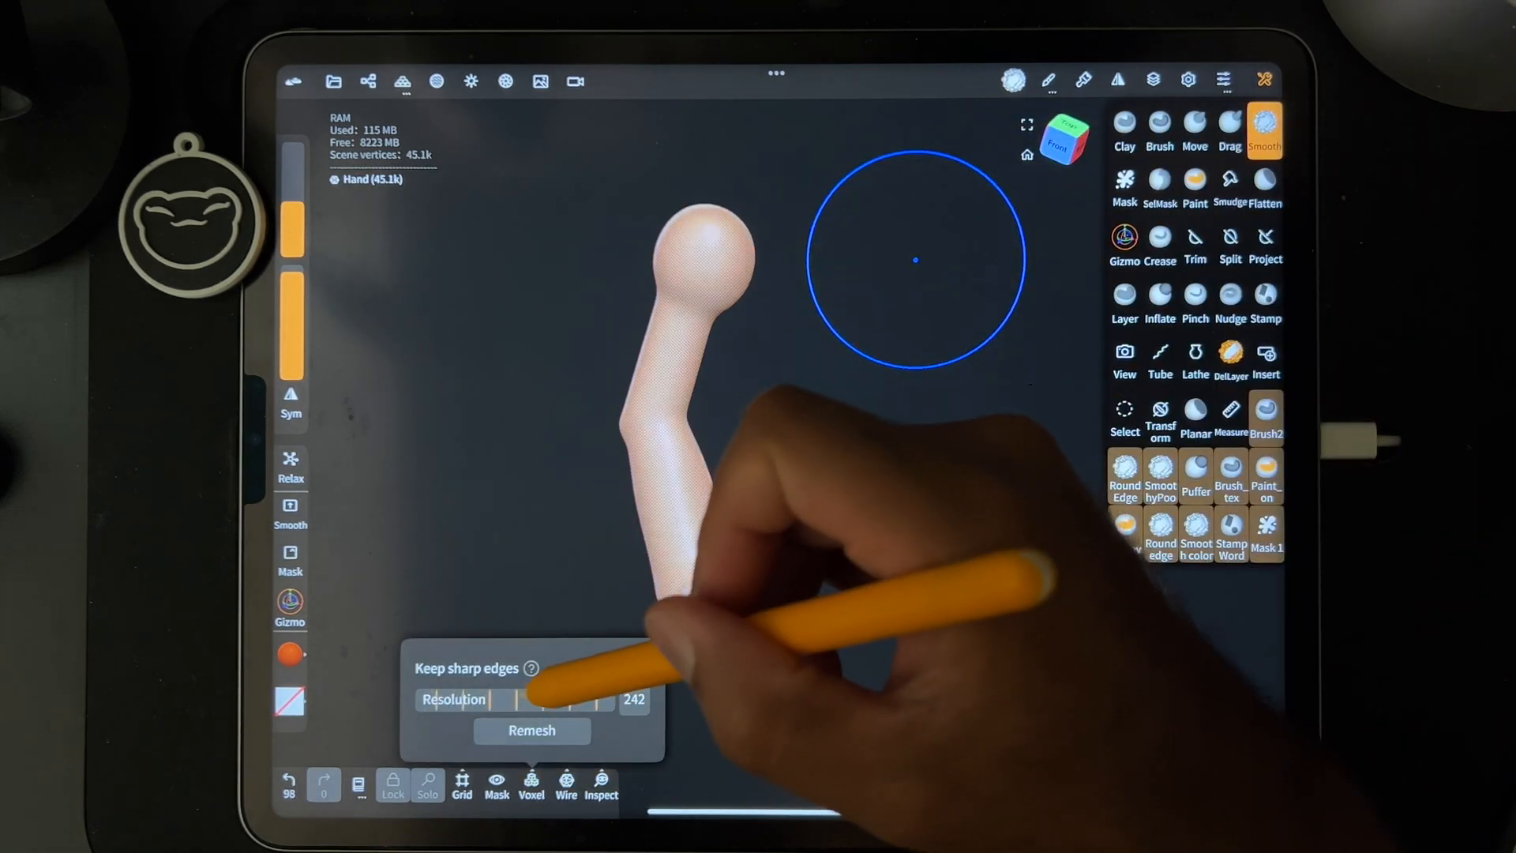
pyautogui.click(531, 729)
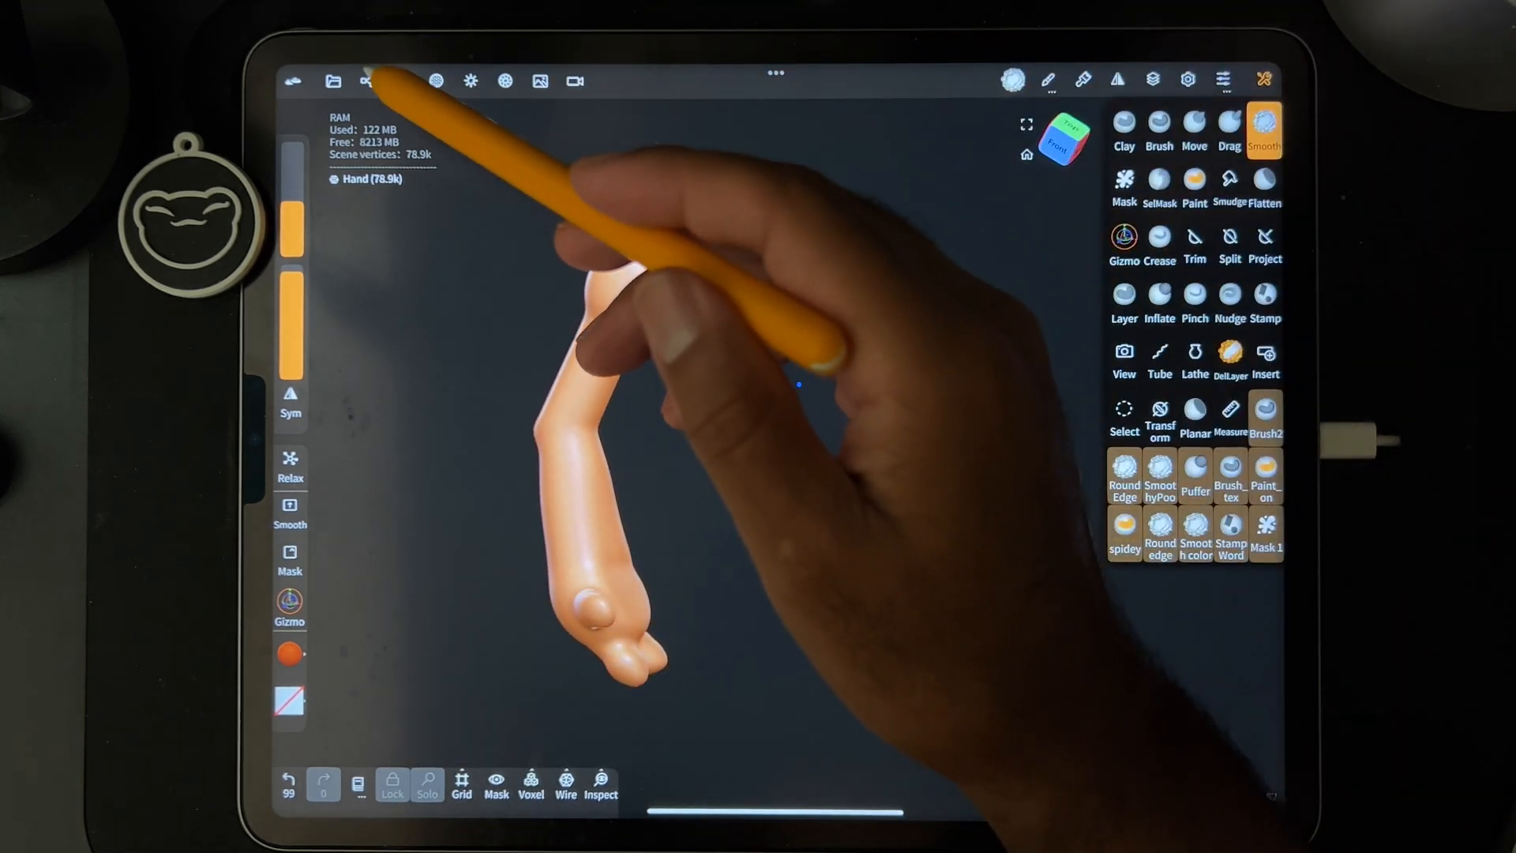
# Add a Mirror to the Hand object, creating a second arm.
pyautogui.click(367, 81)
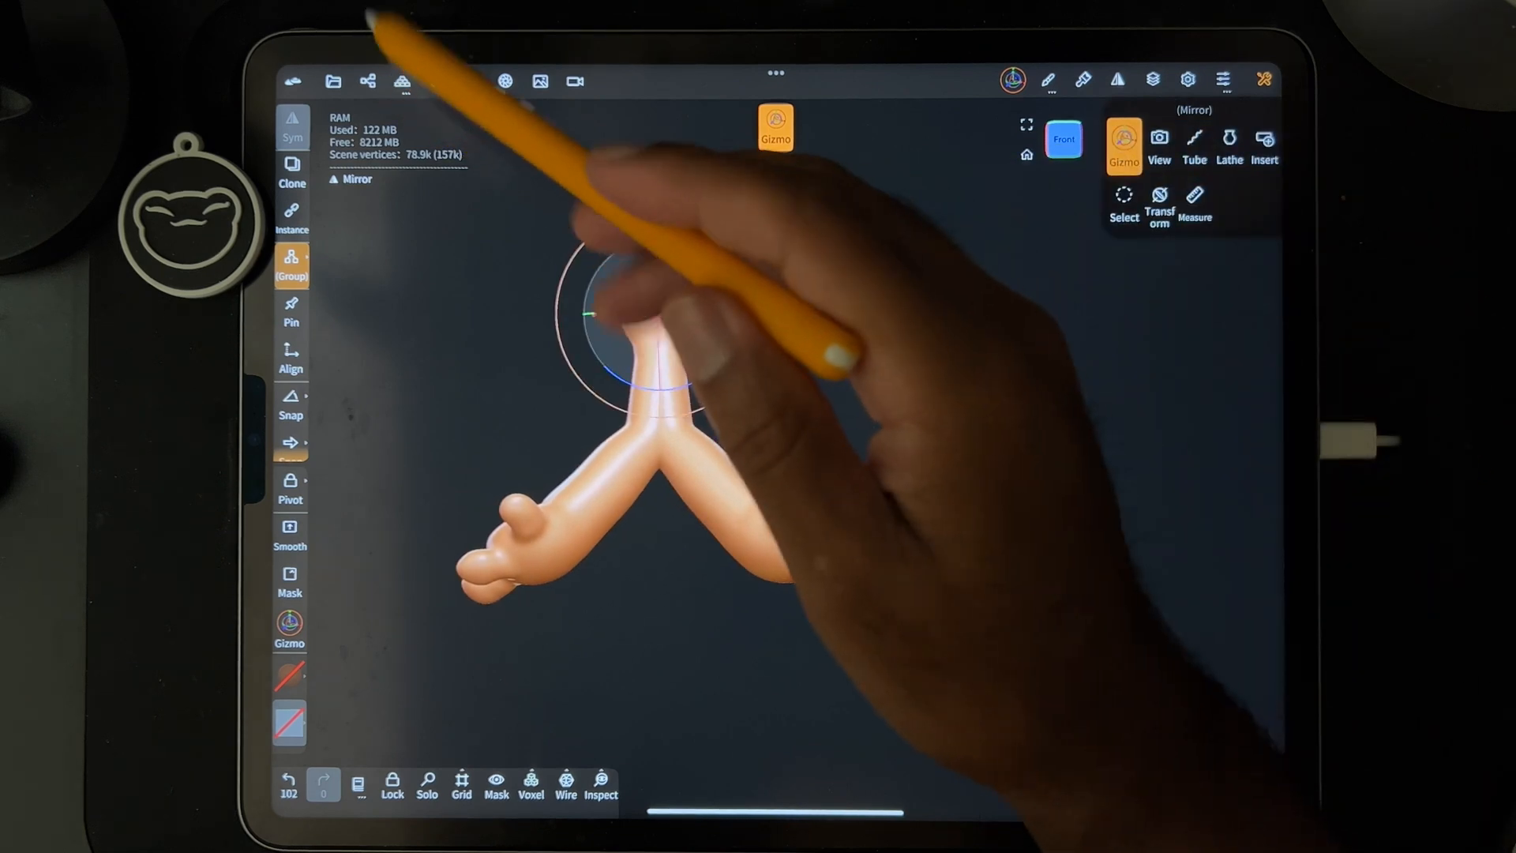
pyautogui.click(366, 81)
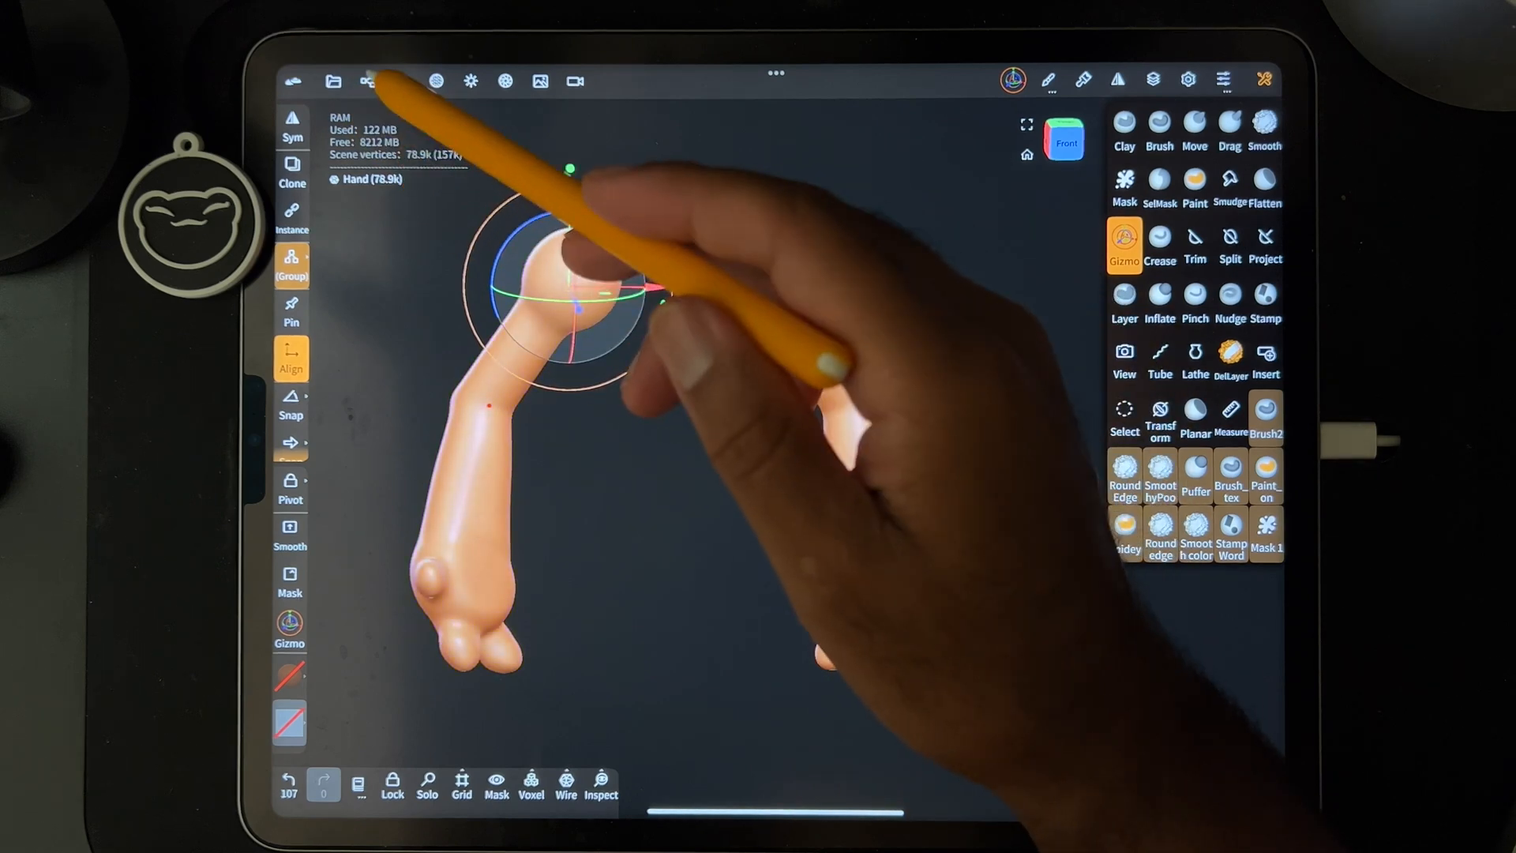
# Decimate the mirrored arms at 50% target triangles, cutting 78.9k to 19.7k vertices.
pyautogui.click(367, 80)
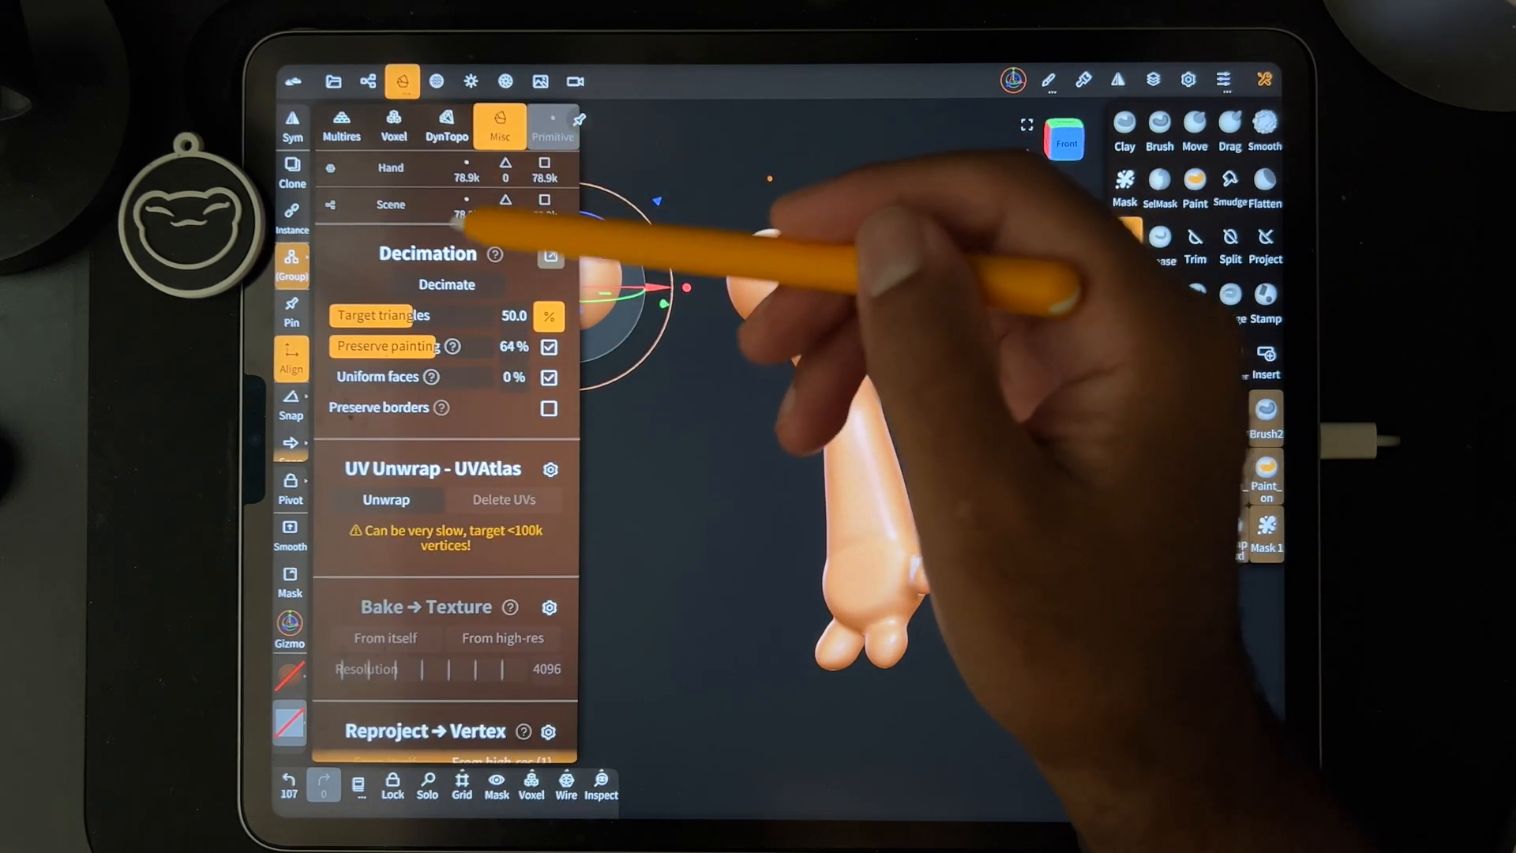
pyautogui.click(445, 284)
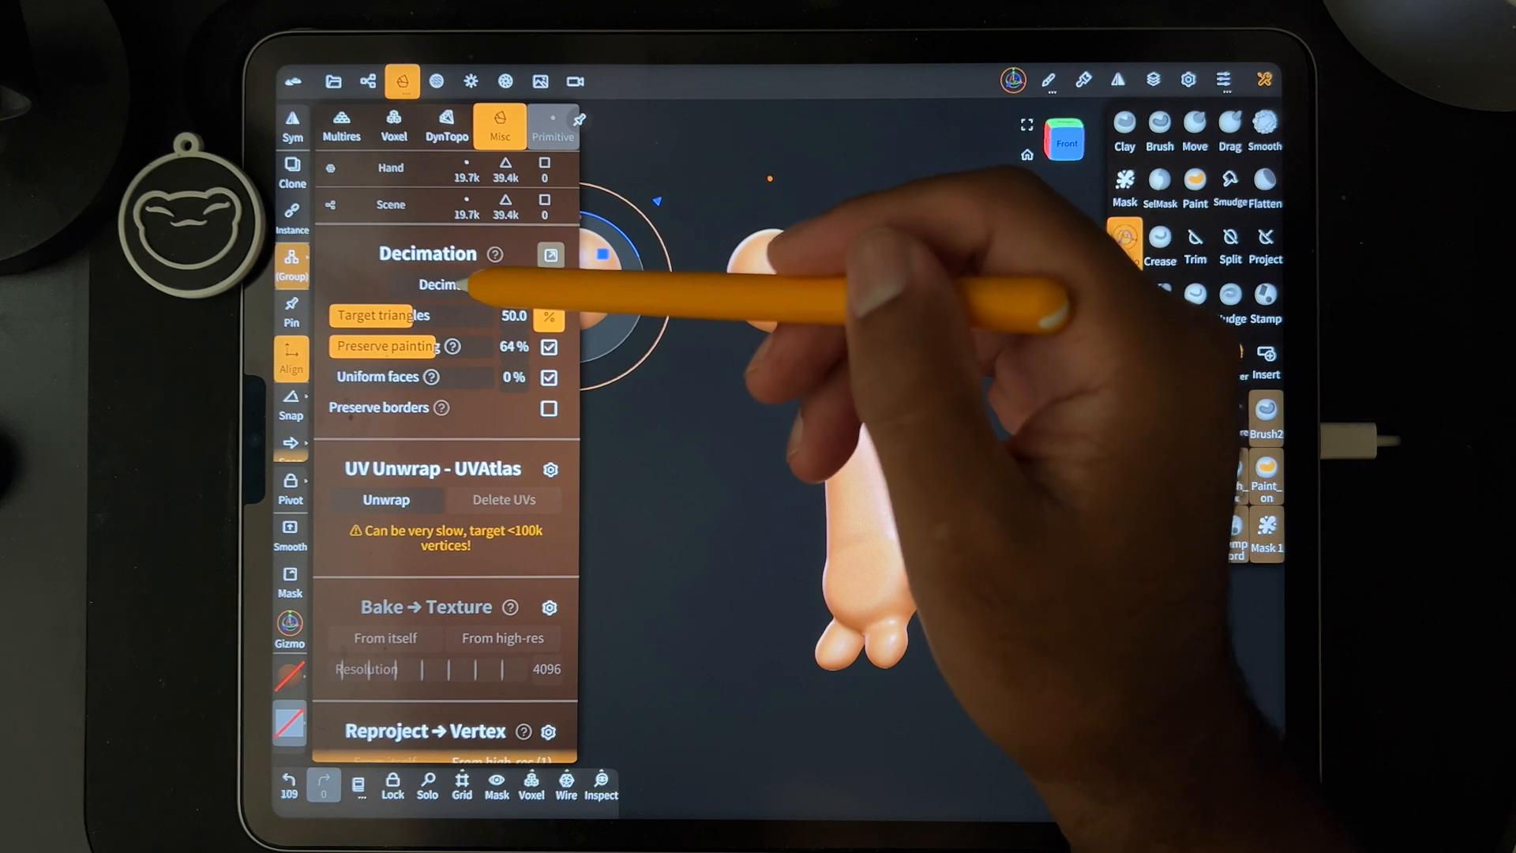